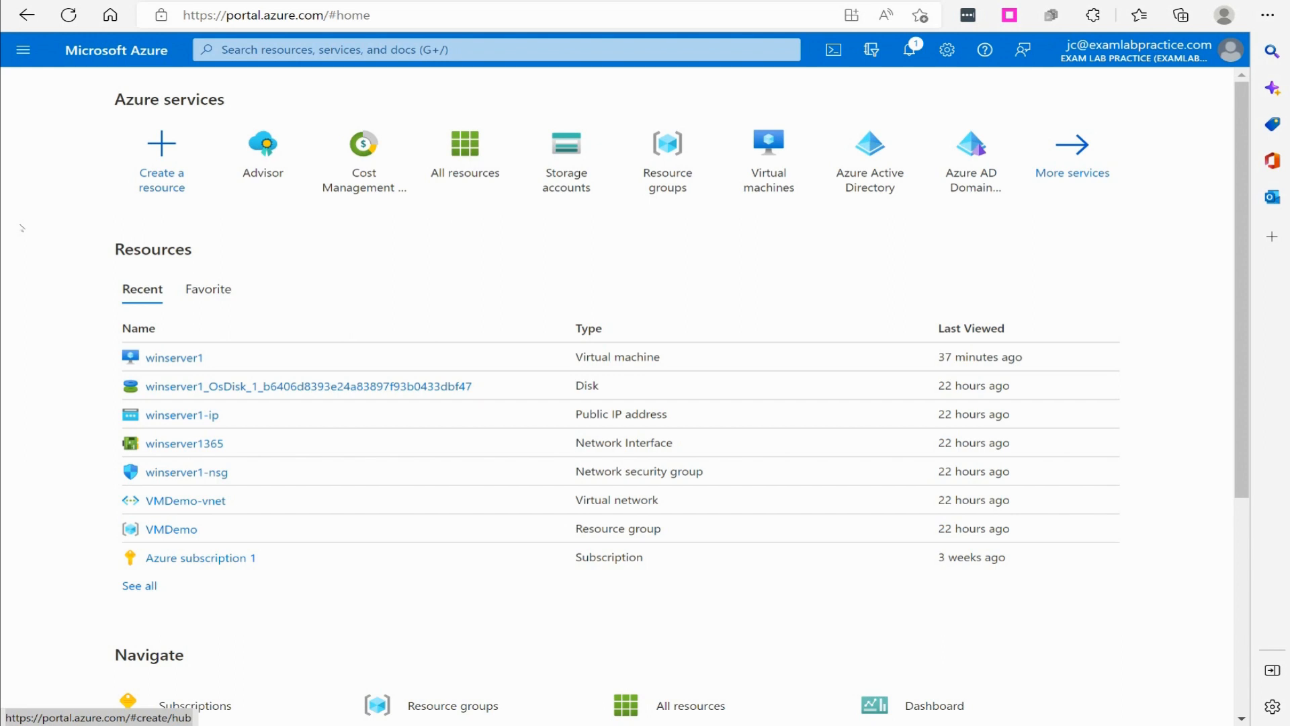
# Step: Bring up the portal's navigation menu from the Azure home page
pyautogui.click(23, 50)
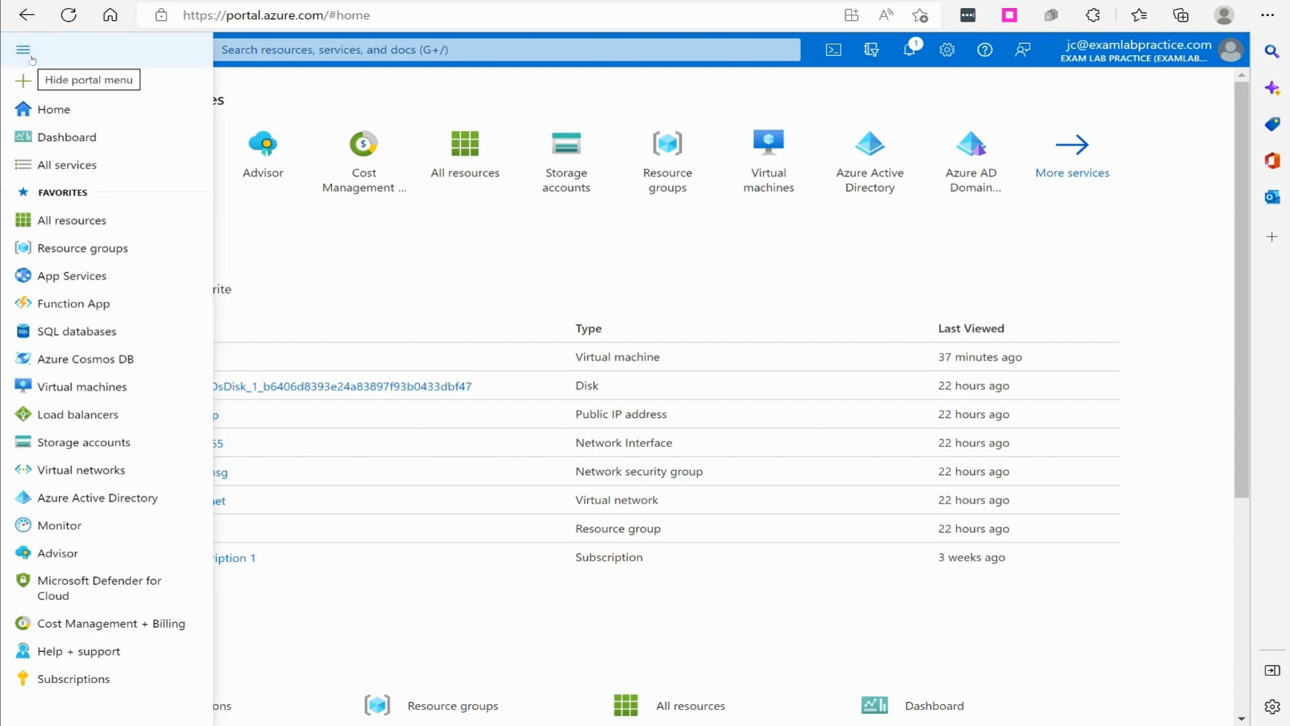
pyautogui.moveTo(58, 552)
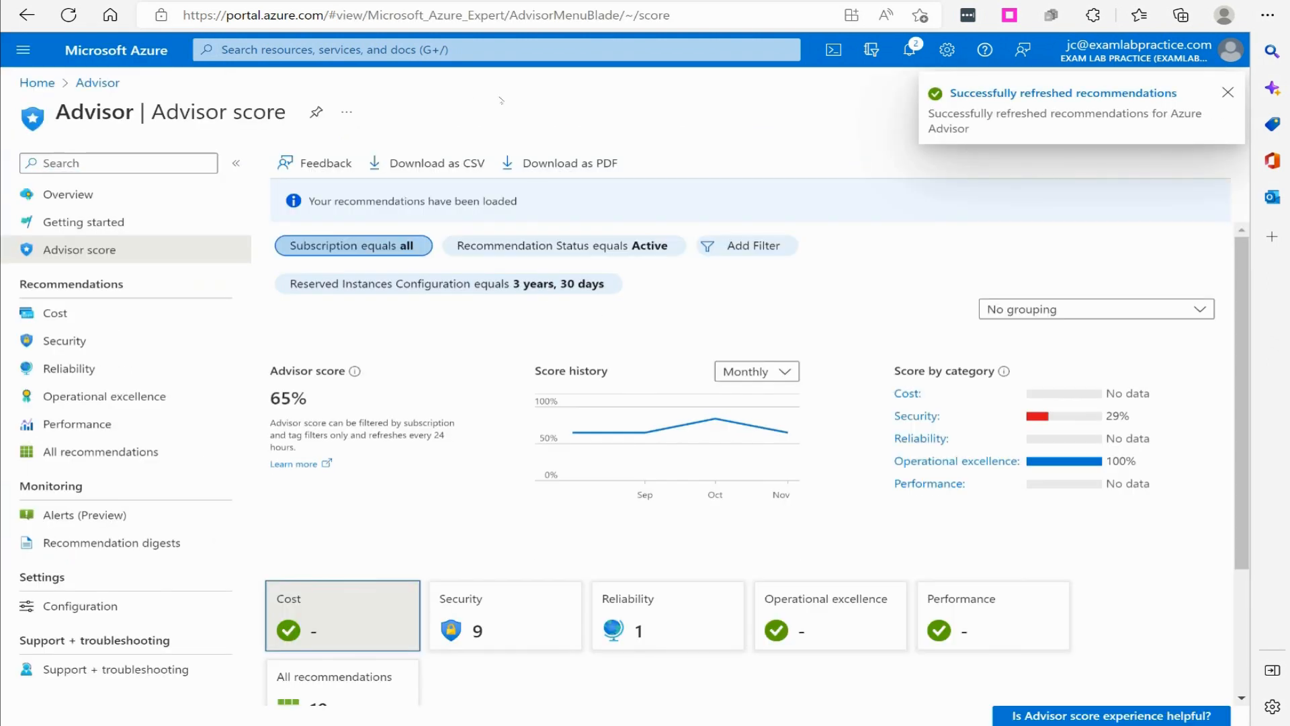
pyautogui.moveTo(501, 255)
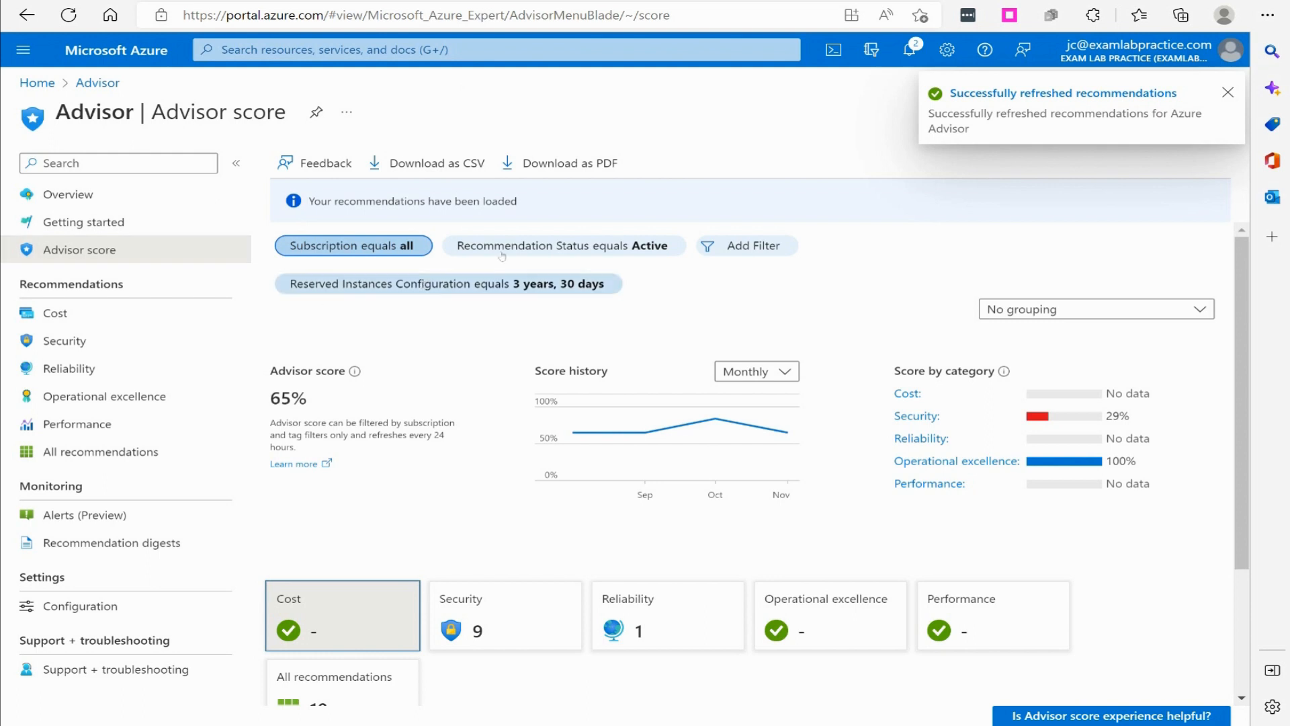
# Step: Dismiss the 'Successfully refreshed recommendations' toast and review the 65% Advisor score history
pyautogui.click(1227, 92)
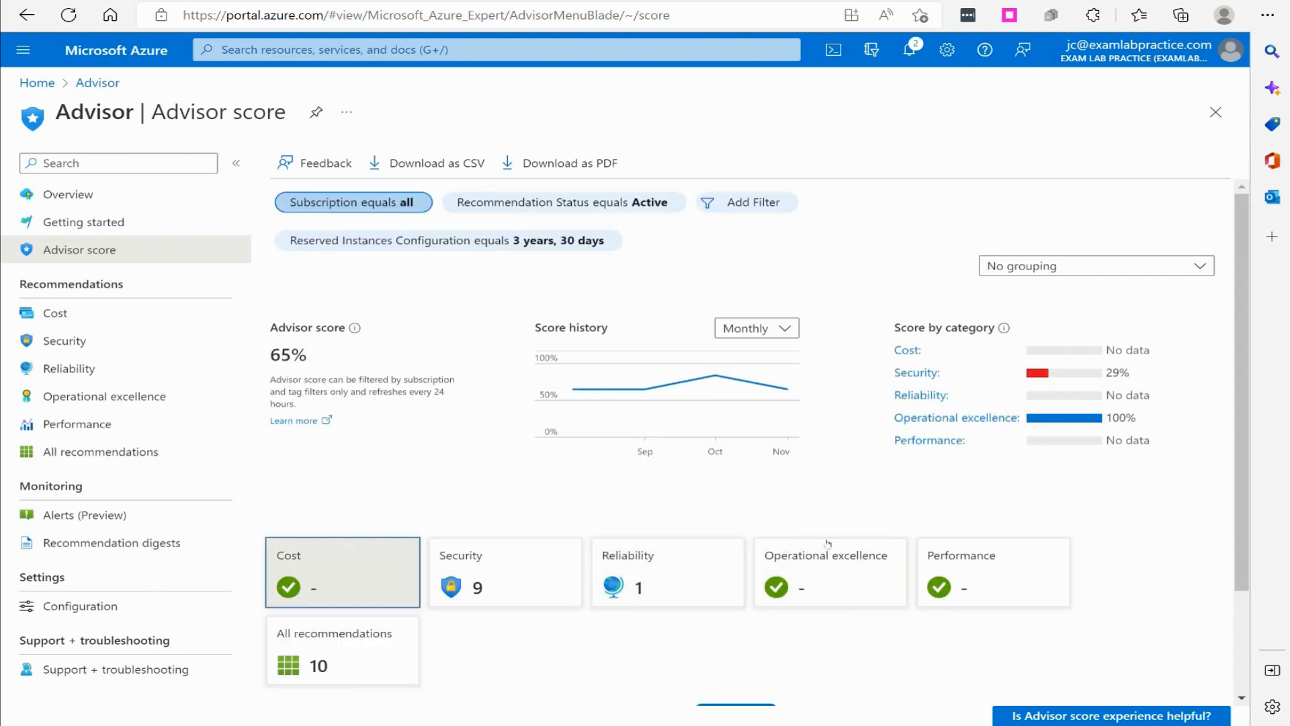
pyautogui.moveTo(376, 663)
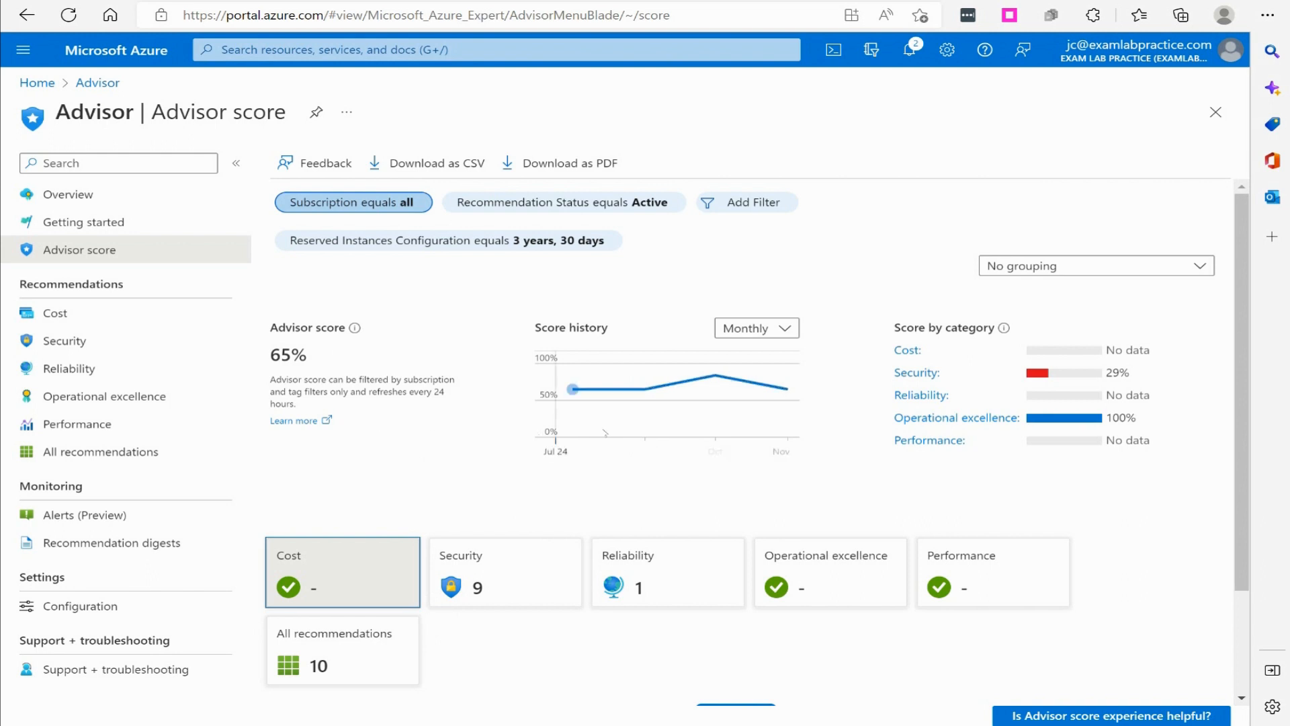
pyautogui.moveTo(956, 417)
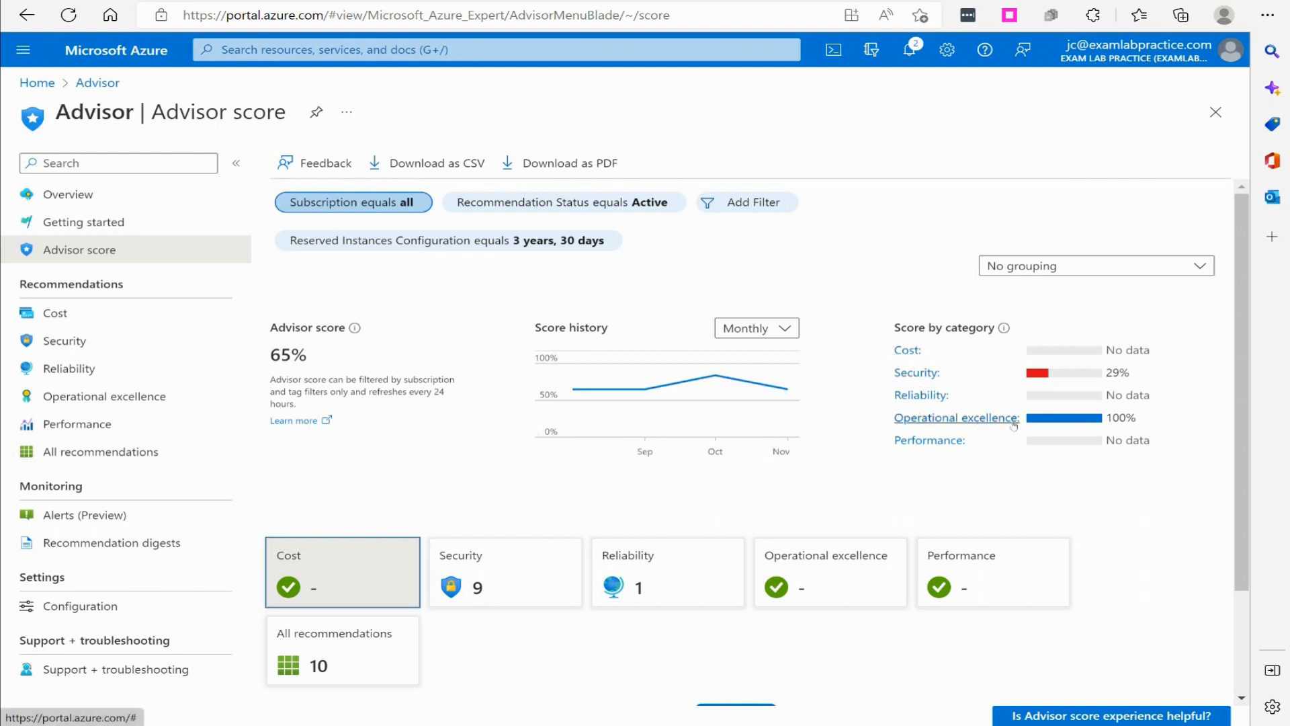
pyautogui.moveTo(984, 423)
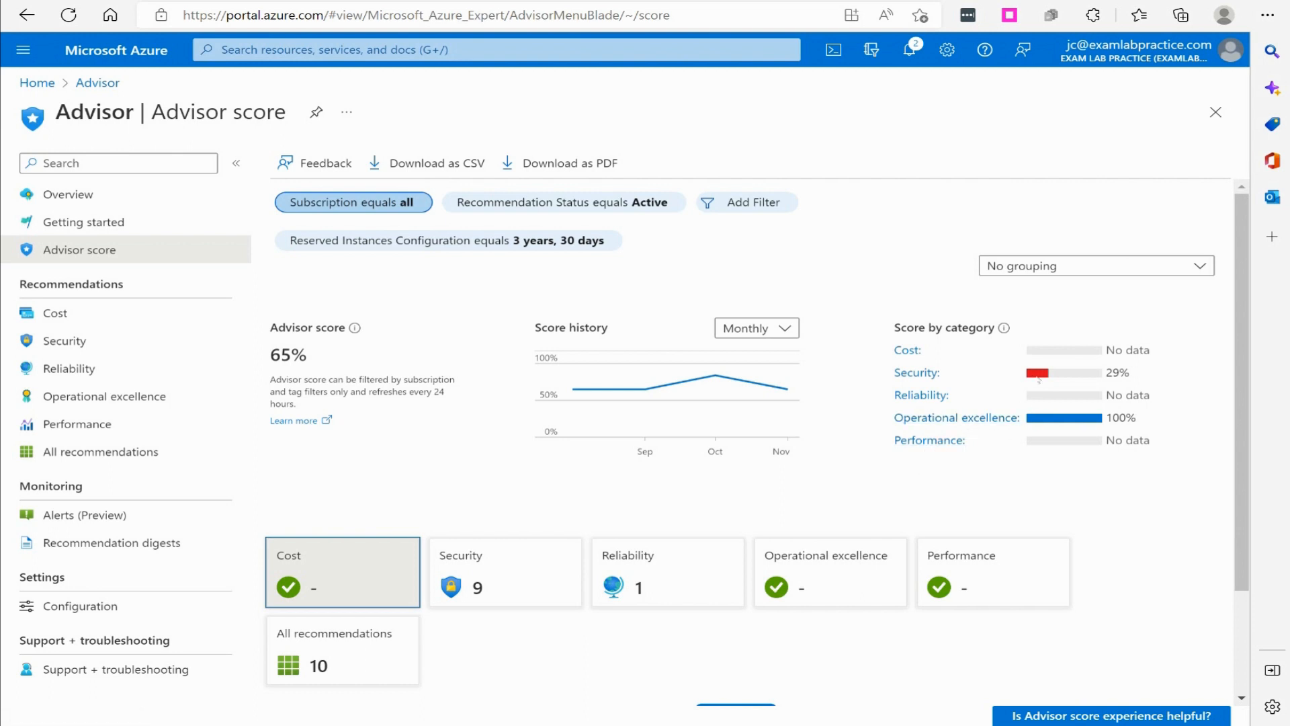
pyautogui.click(754, 328)
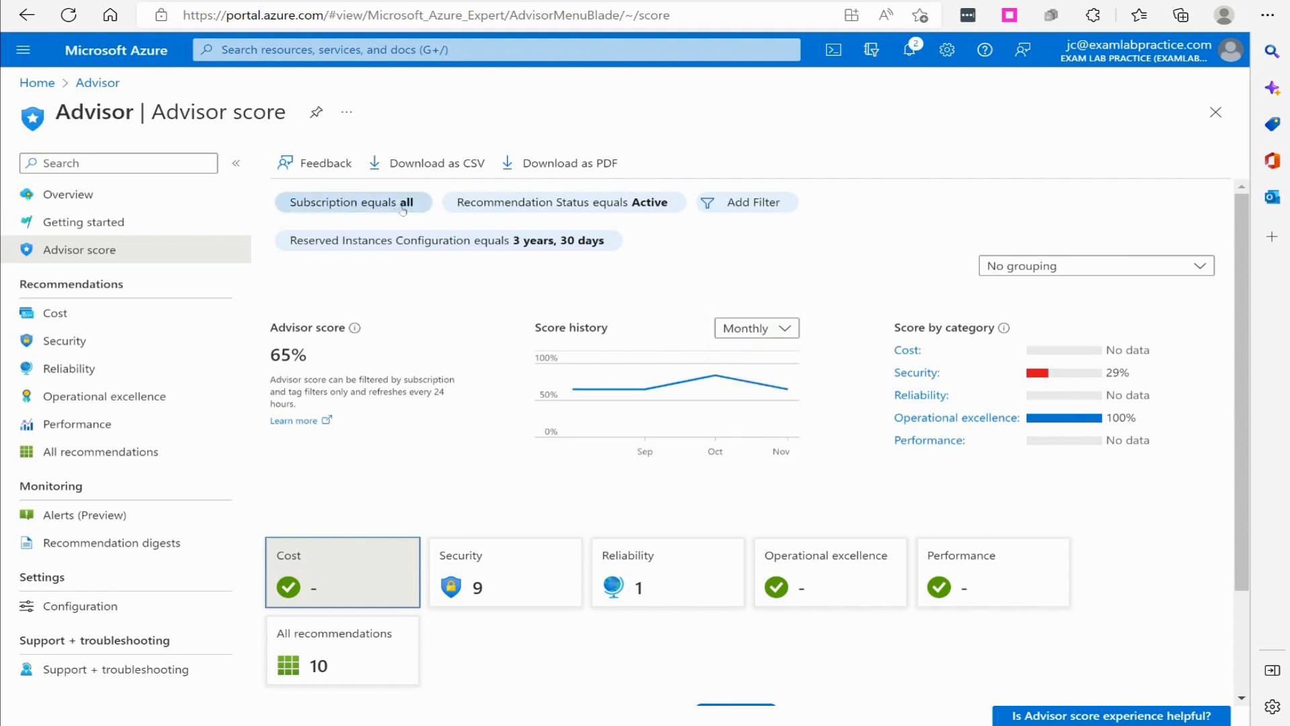
pyautogui.click(352, 202)
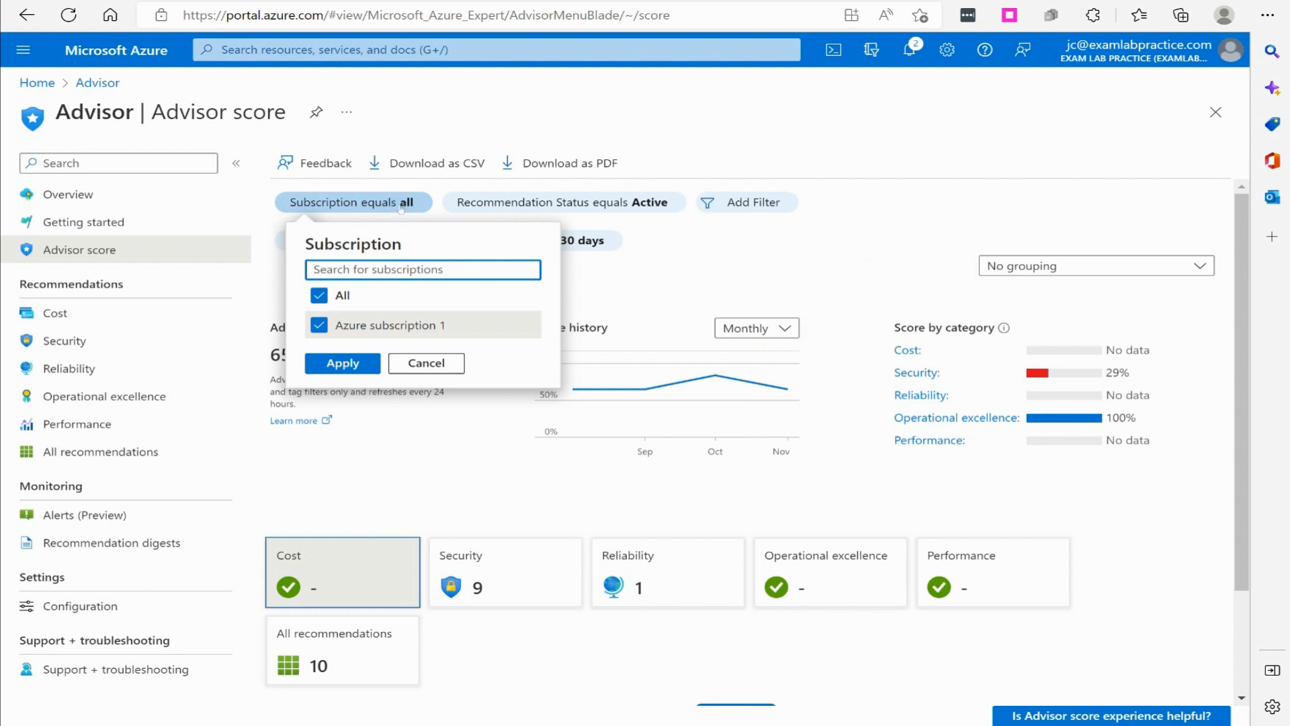
pyautogui.click(562, 203)
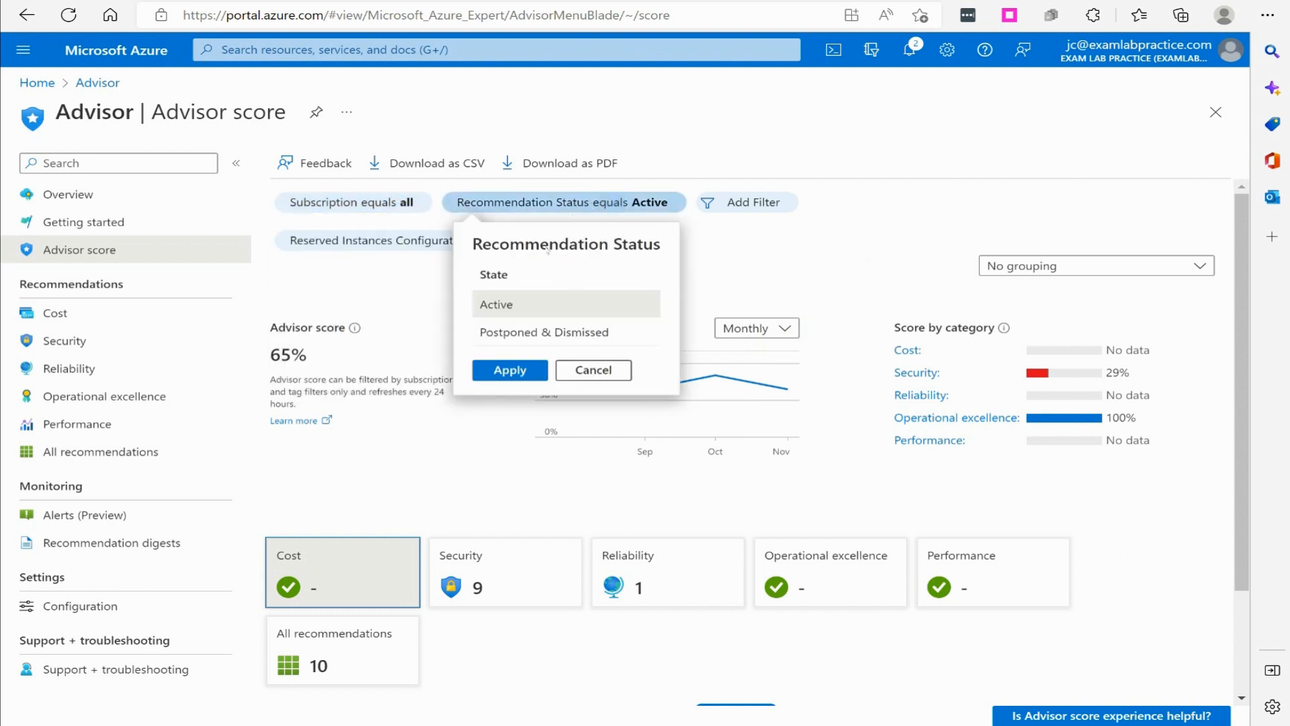
pyautogui.click(592, 370)
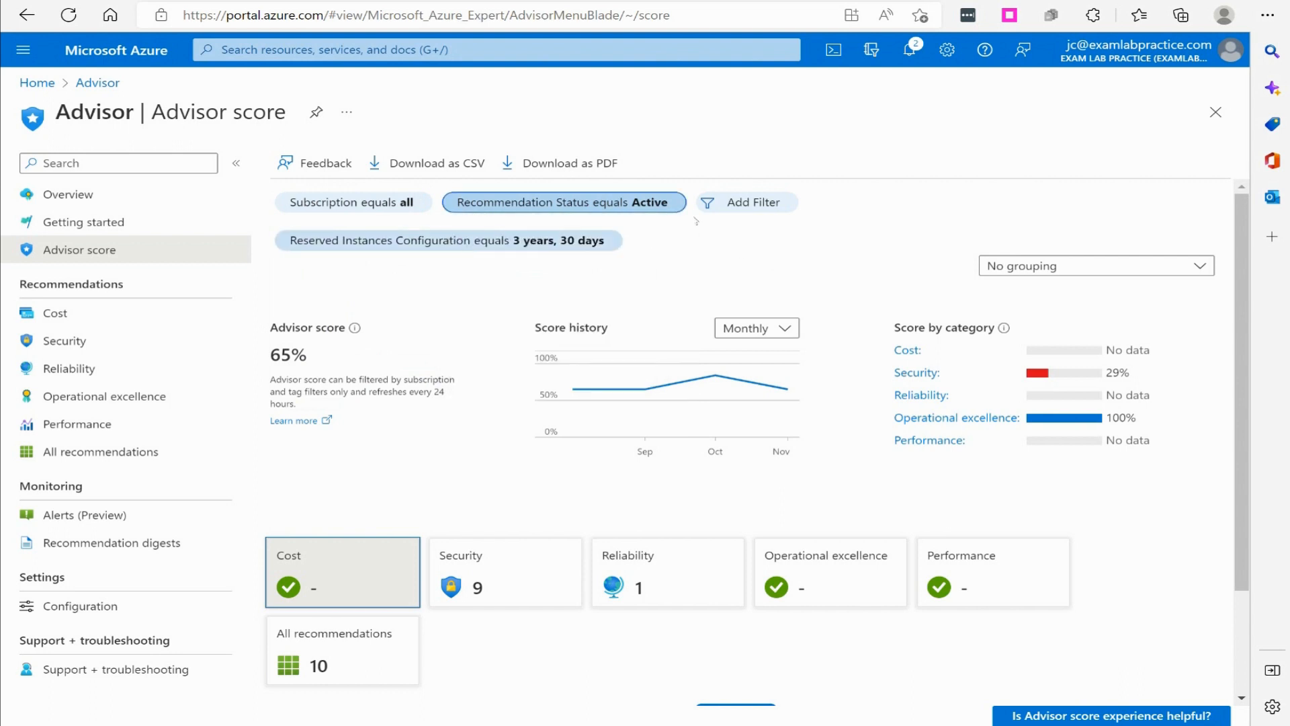
pyautogui.moveTo(362, 247)
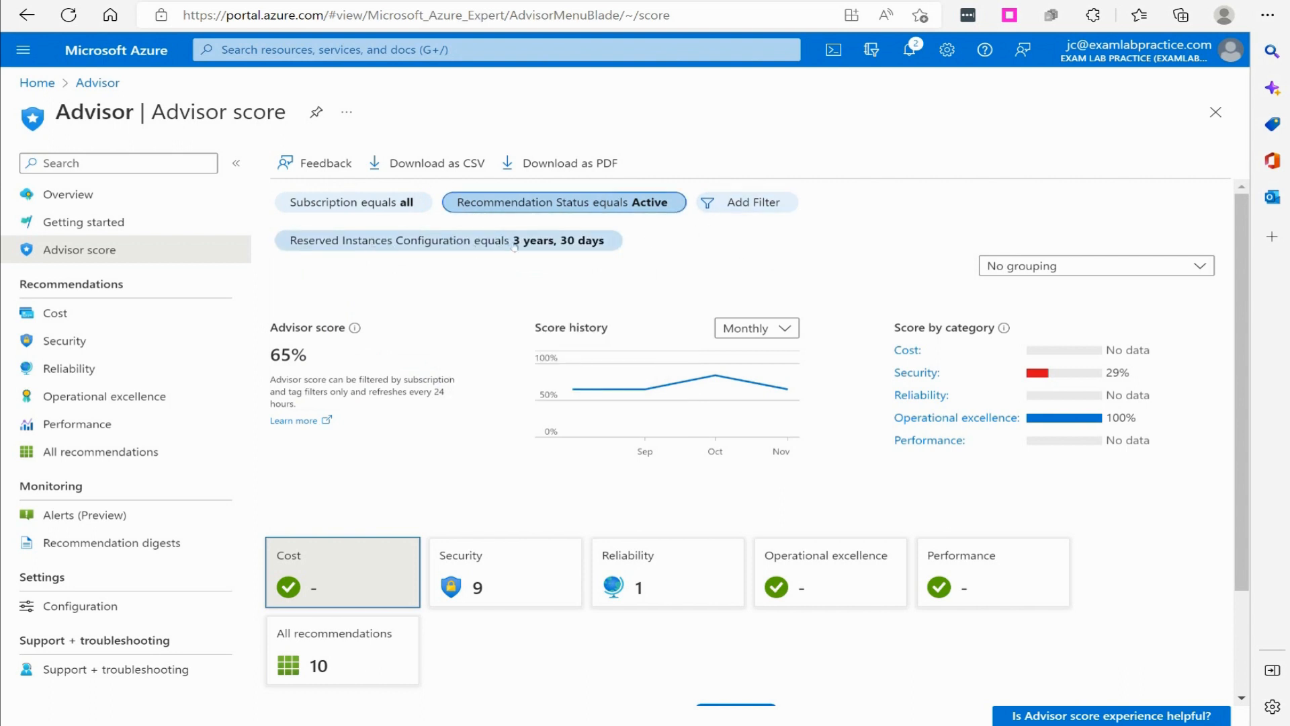
pyautogui.click(447, 239)
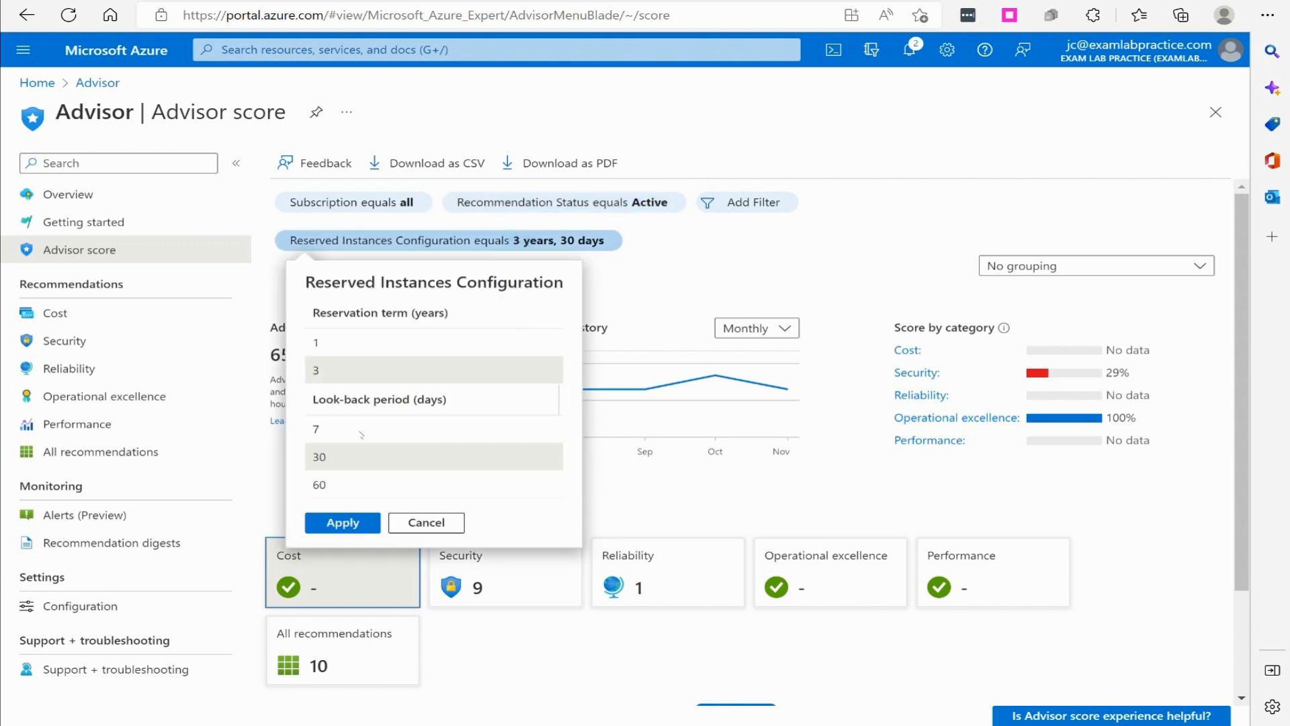
pyautogui.moveTo(708, 277)
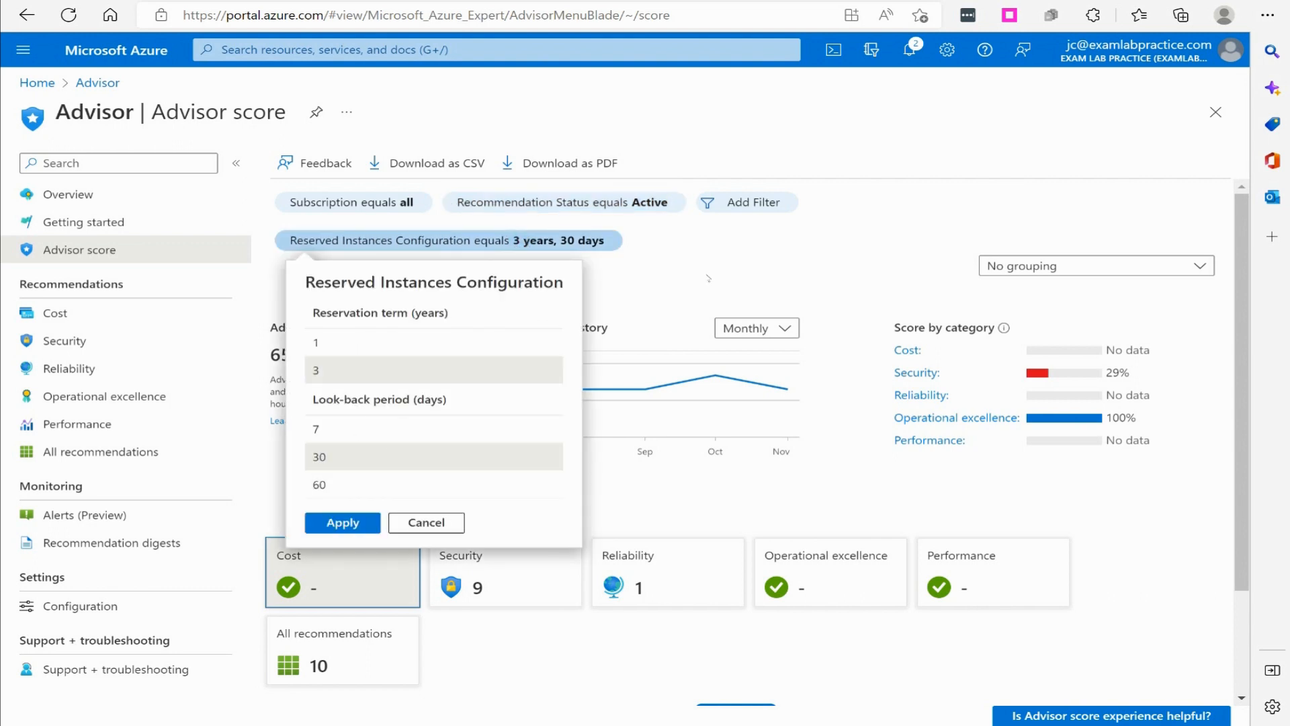
pyautogui.click(54, 313)
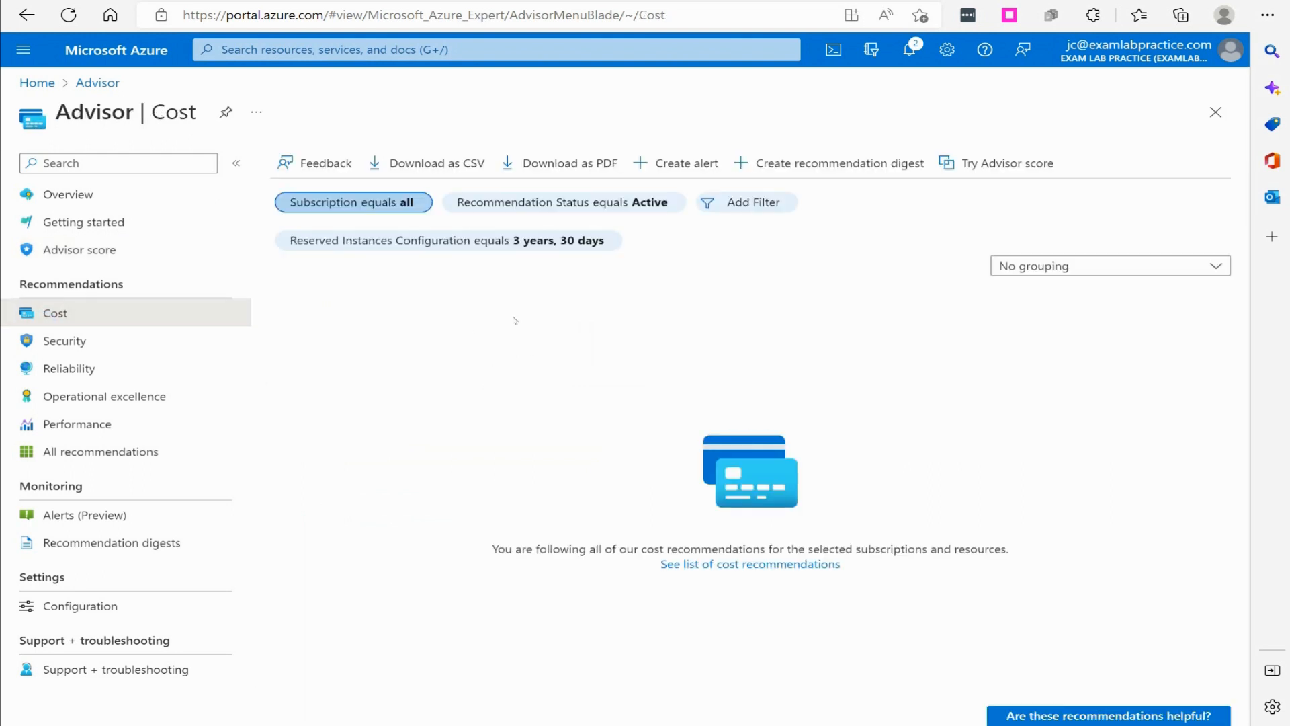
pyautogui.moveTo(731, 557)
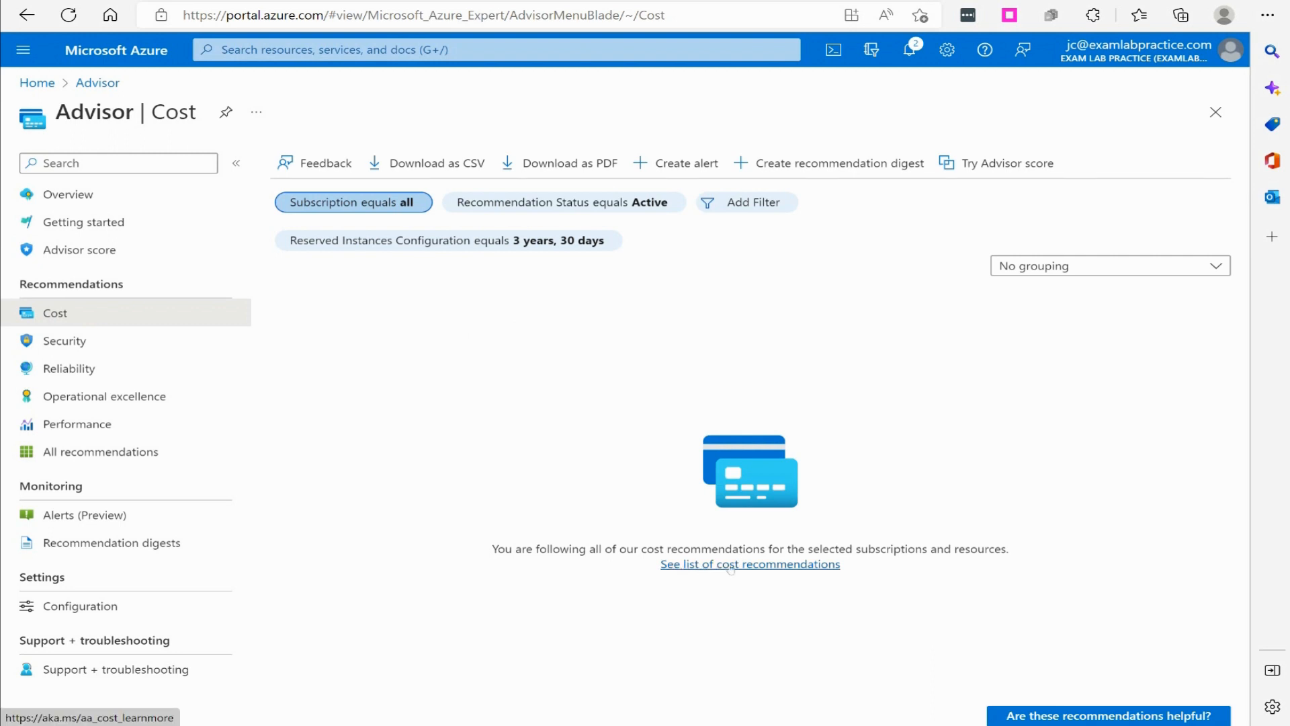
# Step: Browse the cost recommendations reference documentation, then return to Advisor's Cost page
pyautogui.click(750, 563)
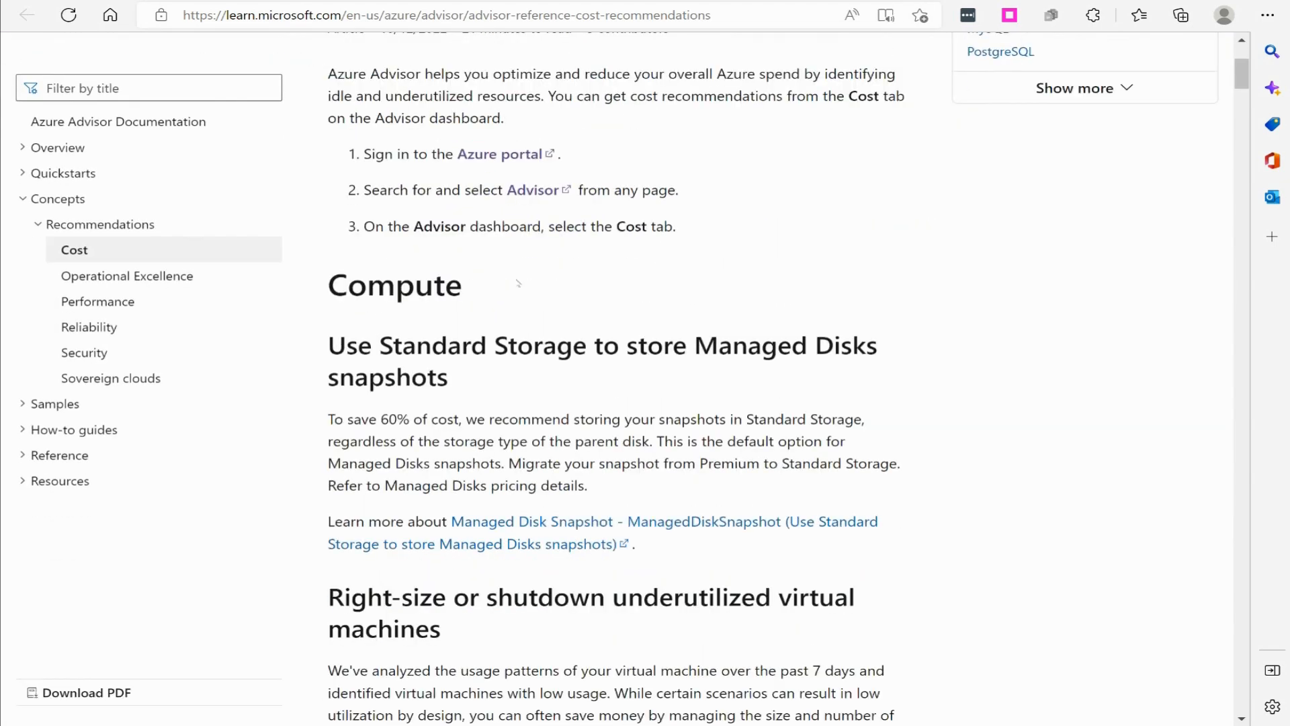
pyautogui.scroll(-3)
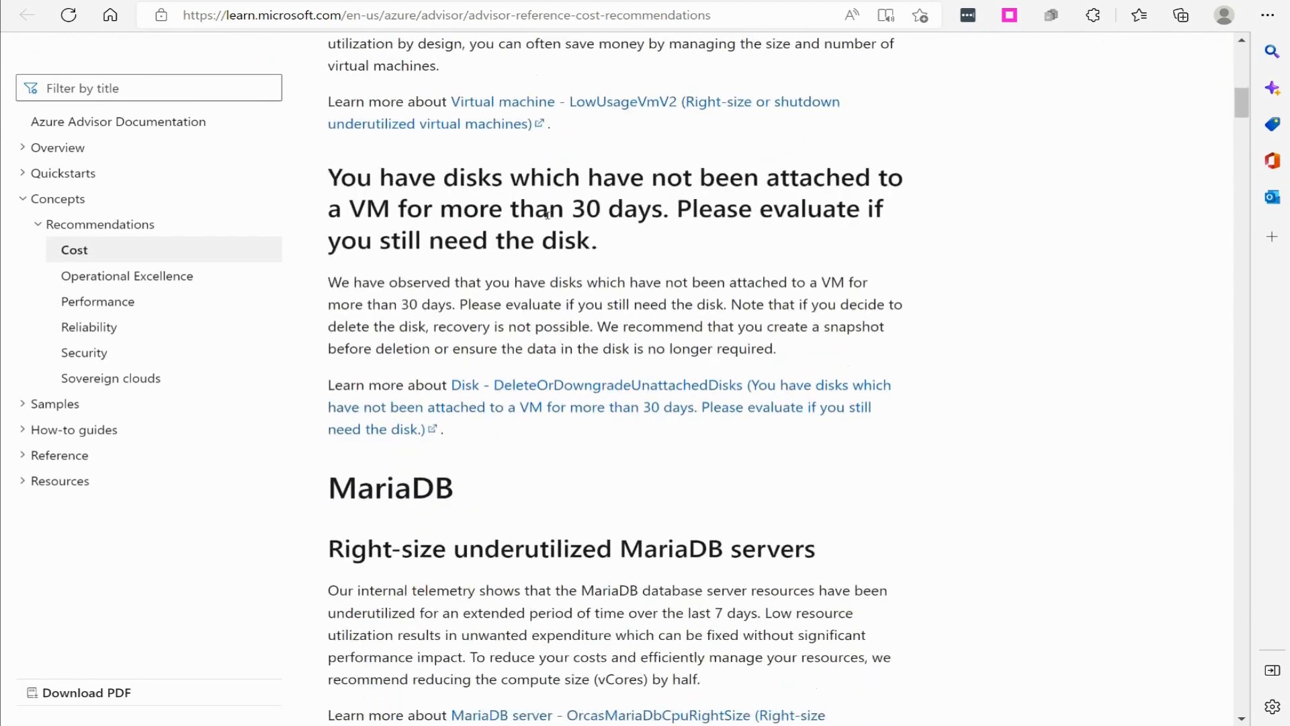
pyautogui.scroll(-3)
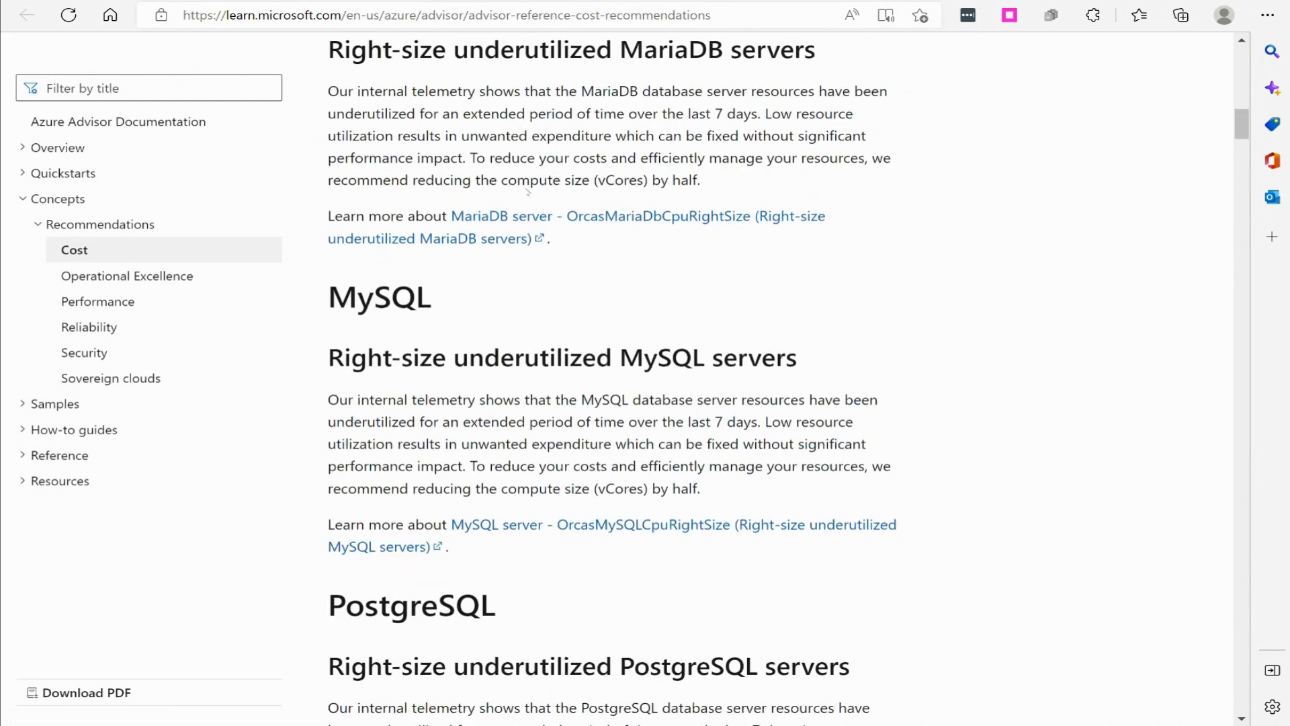
pyautogui.click(423, 15)
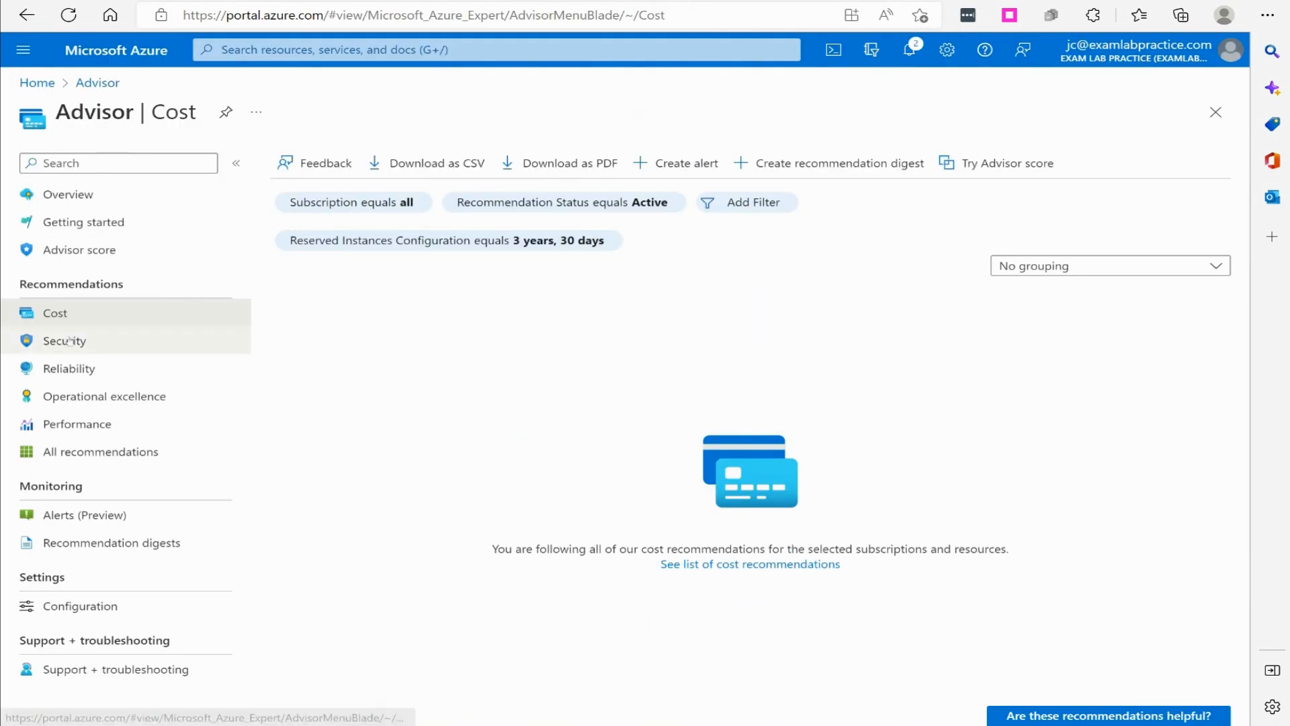
pyautogui.click(64, 340)
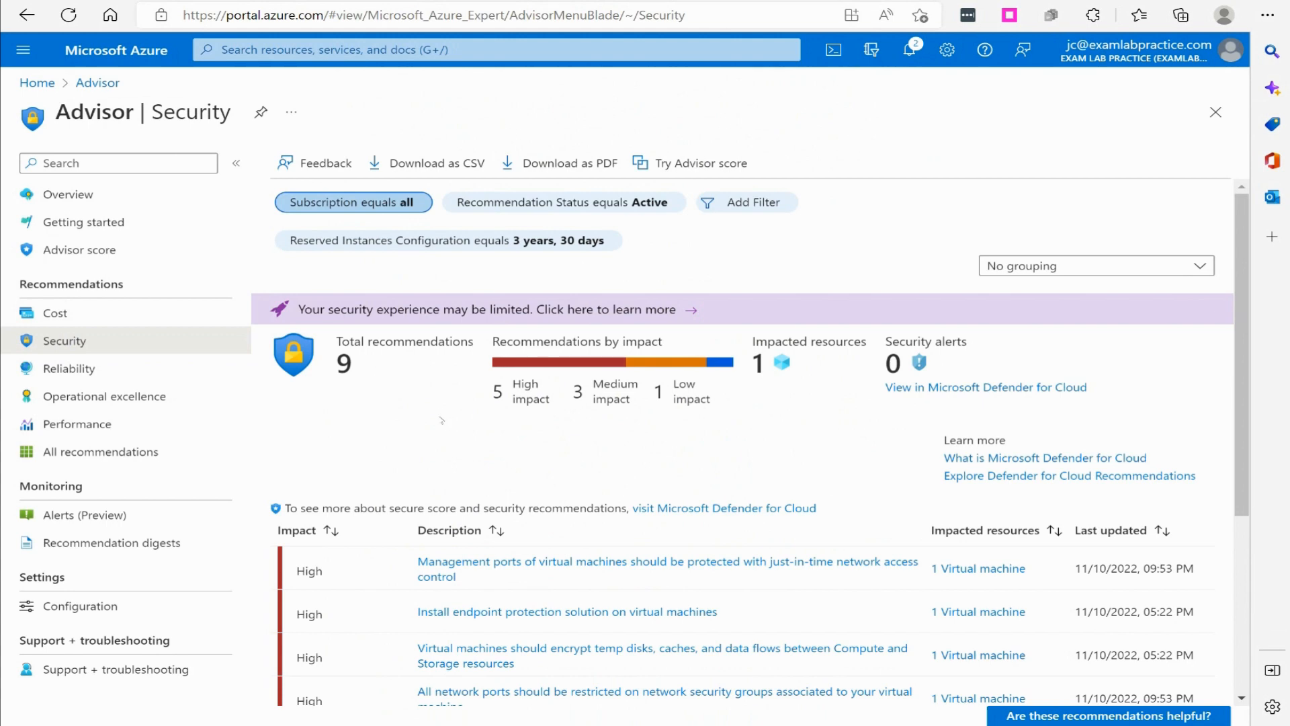
pyautogui.scroll(-3)
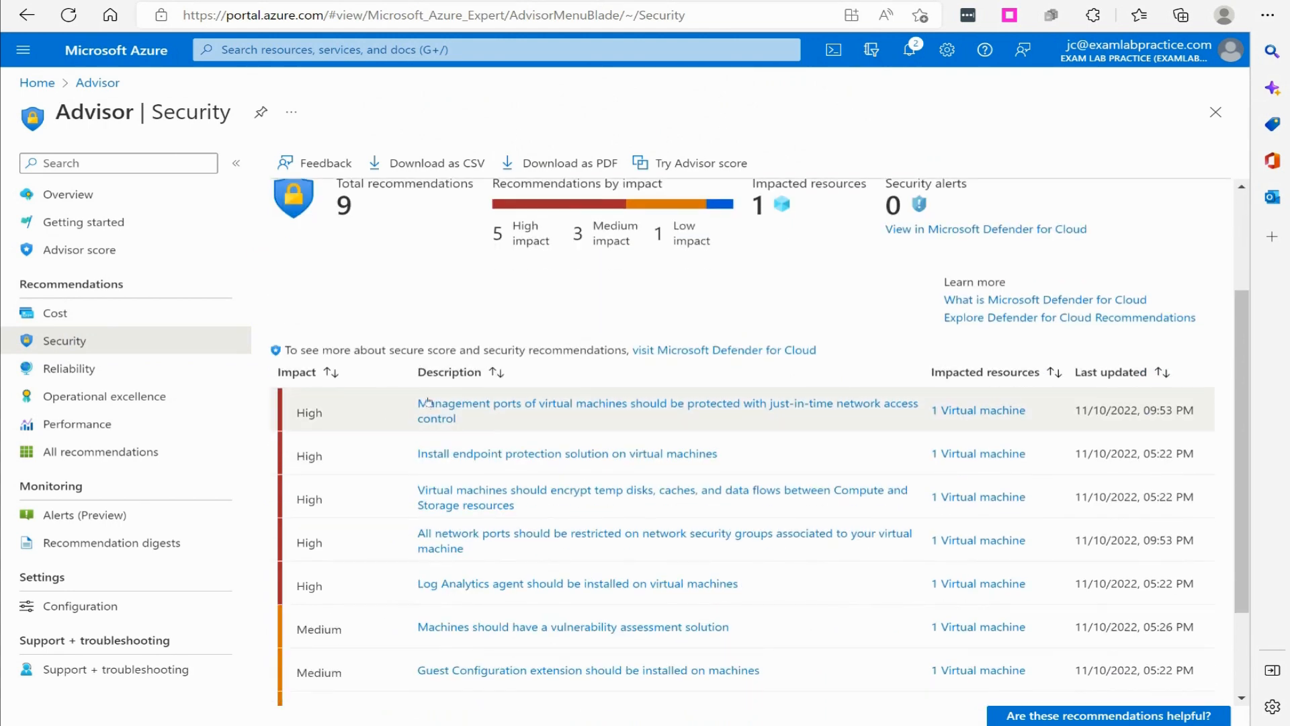
pyautogui.moveTo(617, 410)
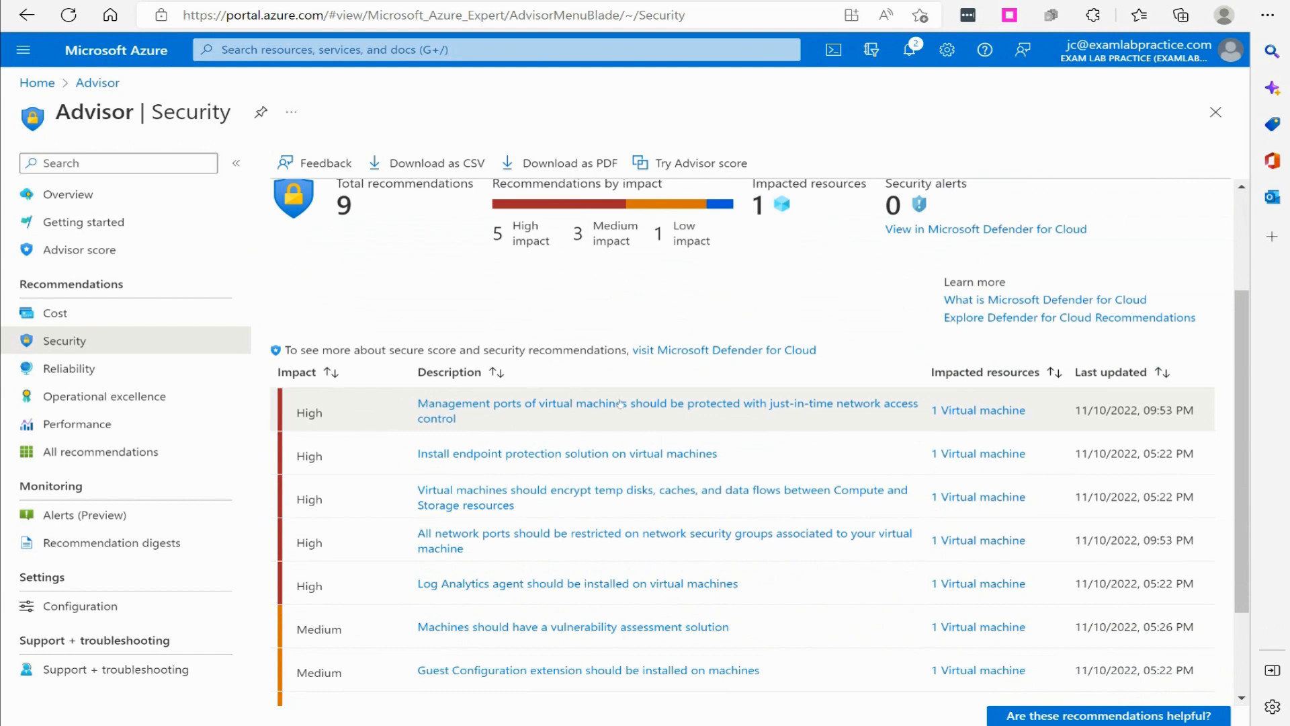
pyautogui.moveTo(348, 474)
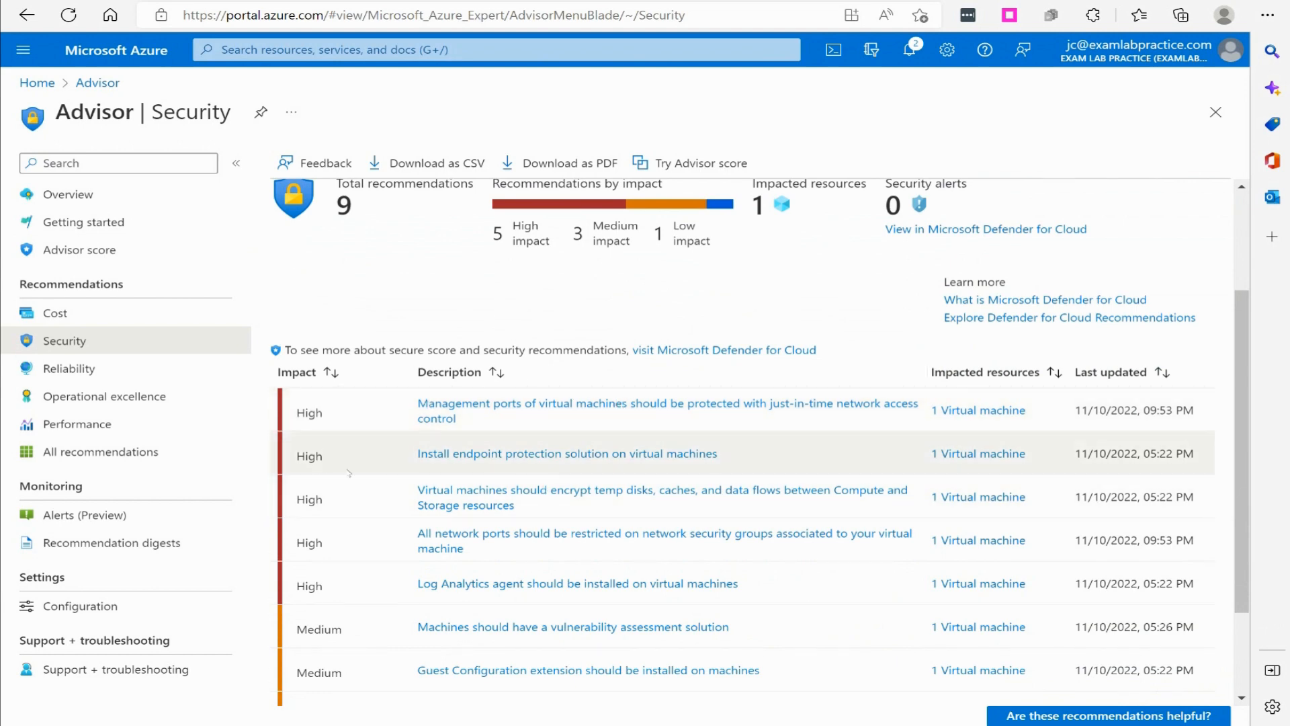
pyautogui.scroll(-3)
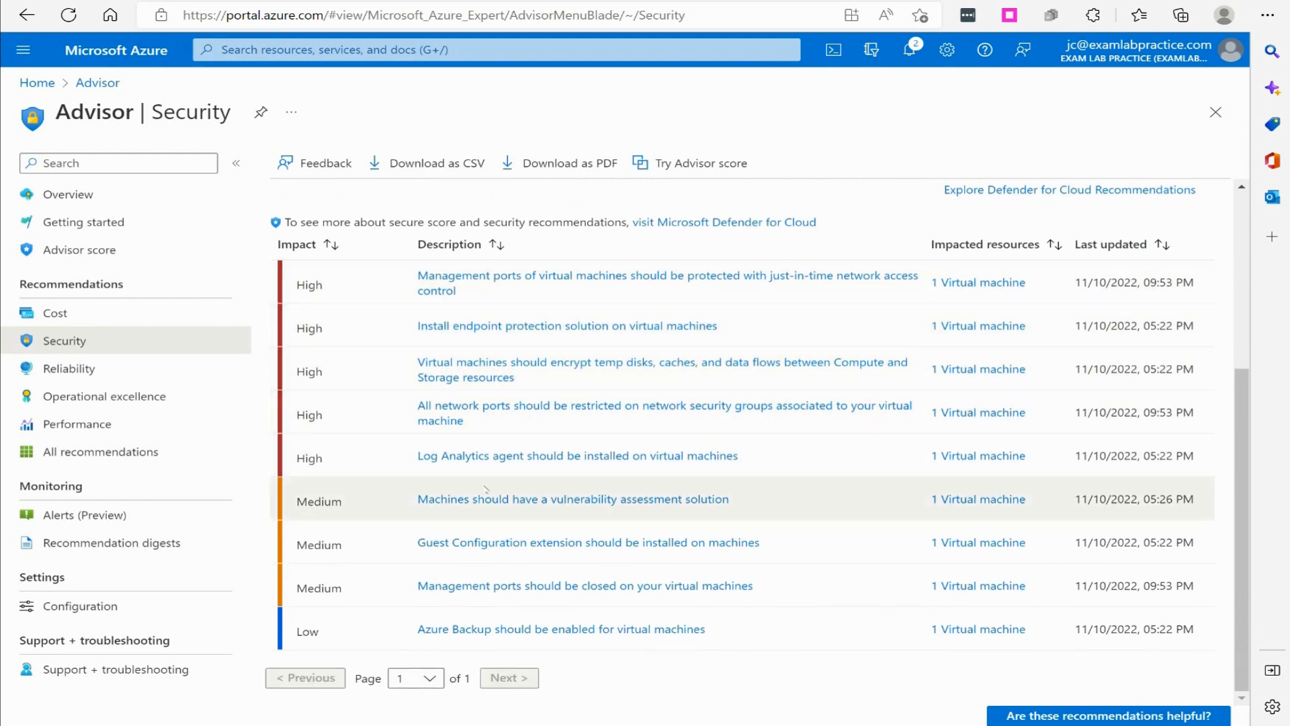
pyautogui.scroll(3)
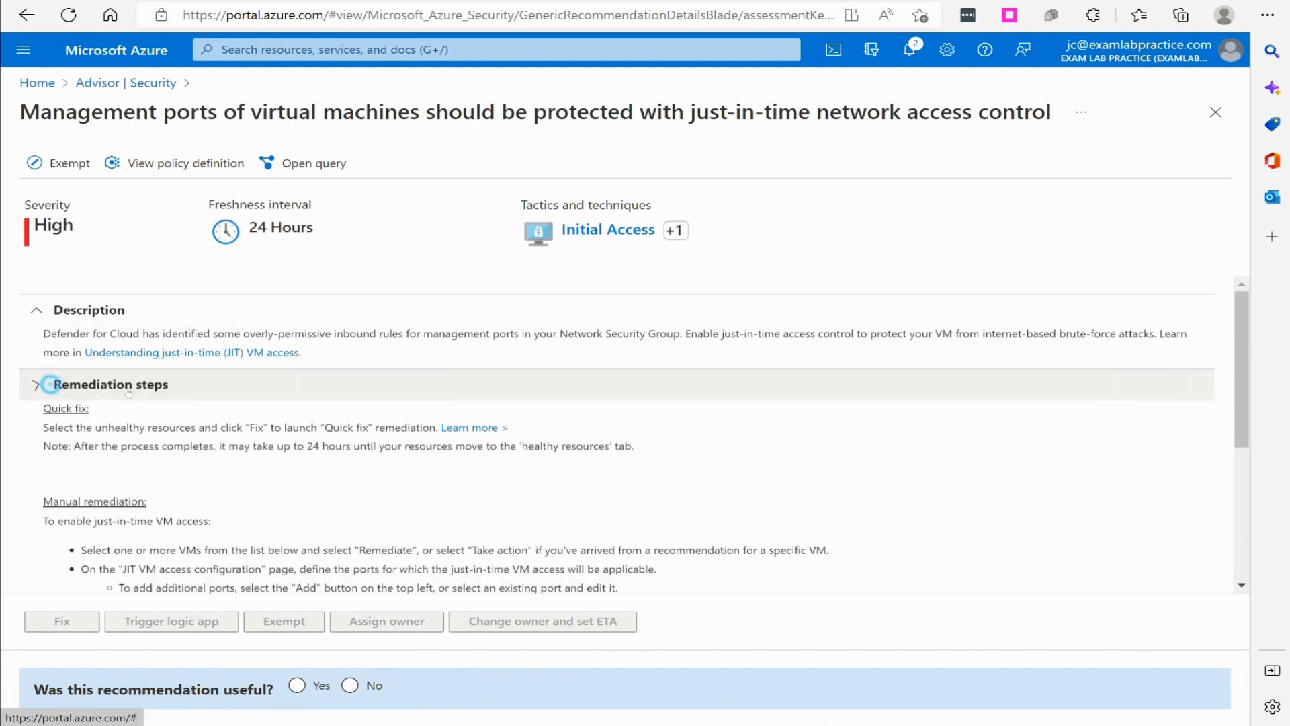
pyautogui.click(36, 309)
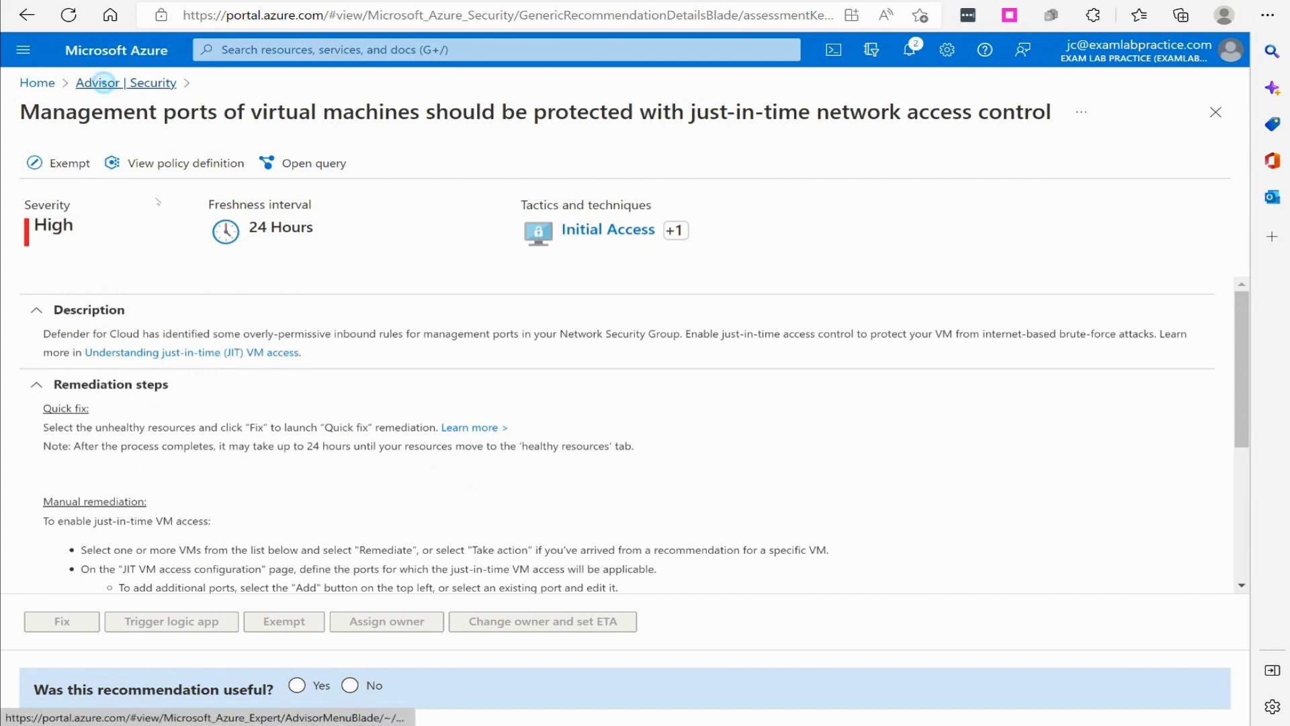
pyautogui.click(125, 82)
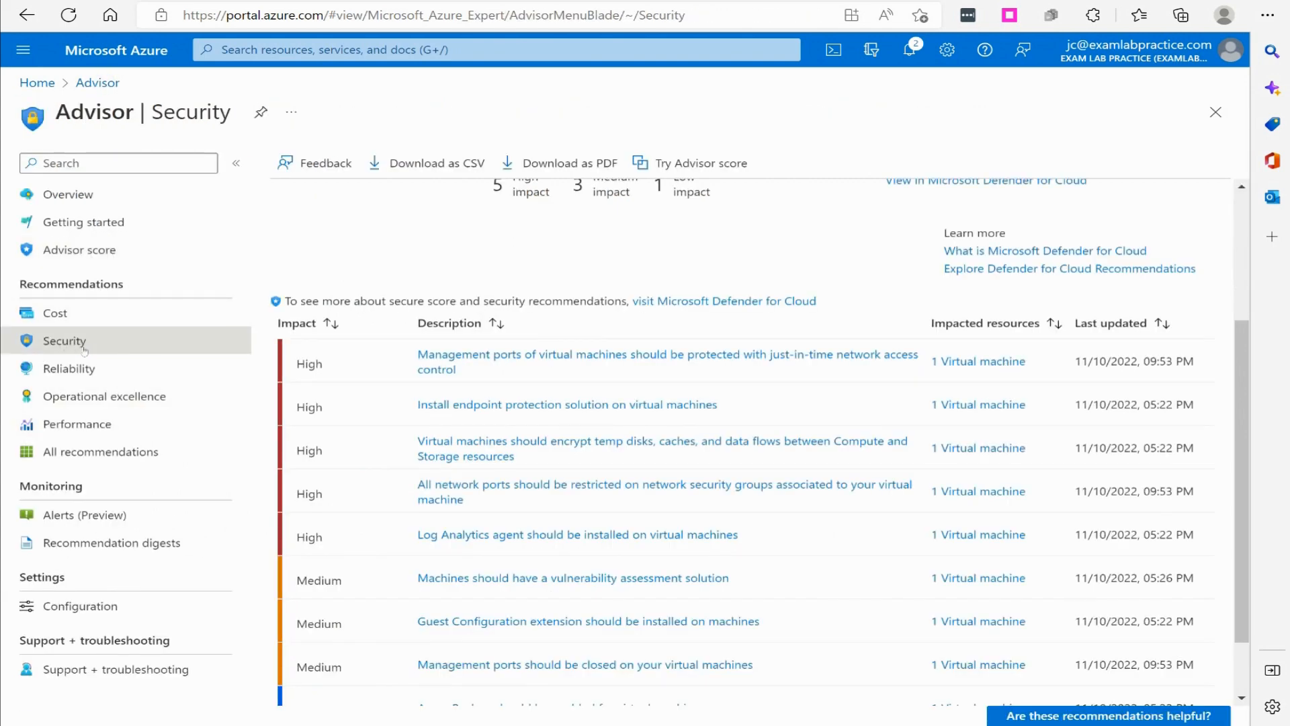
pyautogui.moveTo(69, 369)
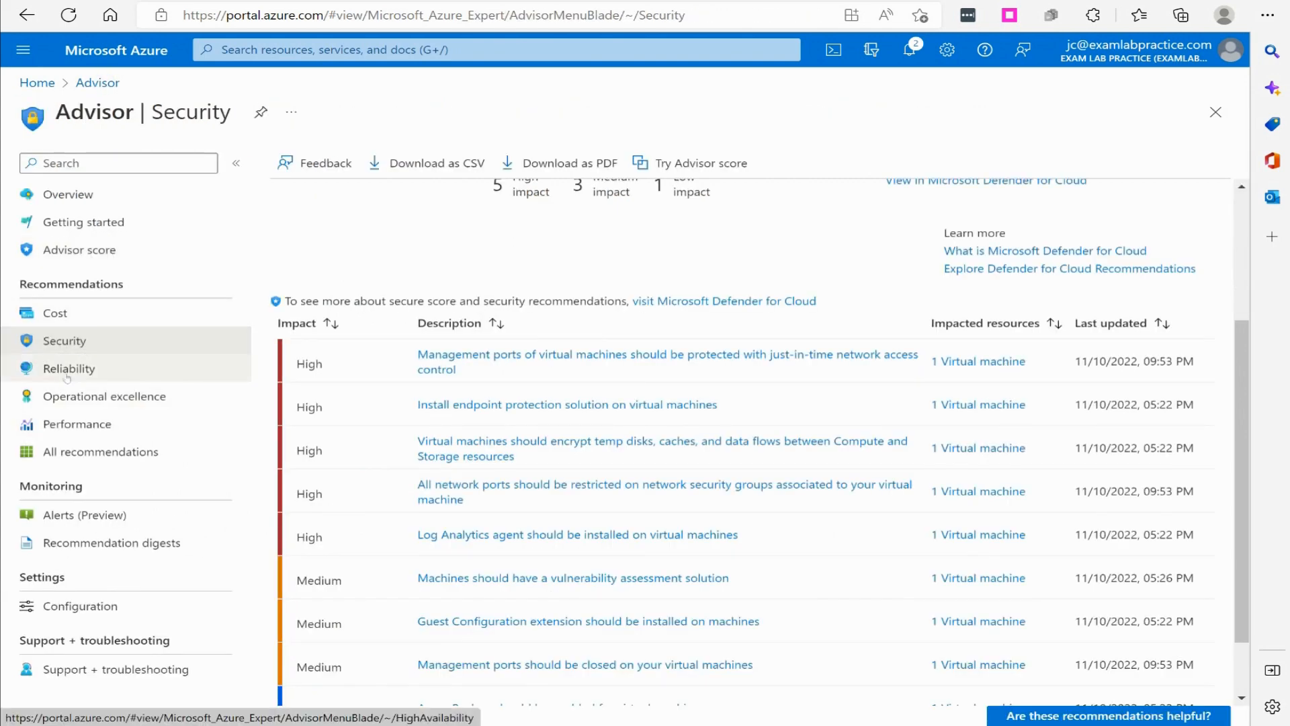
# Step: Show Reliability recommendations and view 'Use NAT gateway for outbound connectivity' with vmdemo-vnet impacted
pyautogui.click(69, 369)
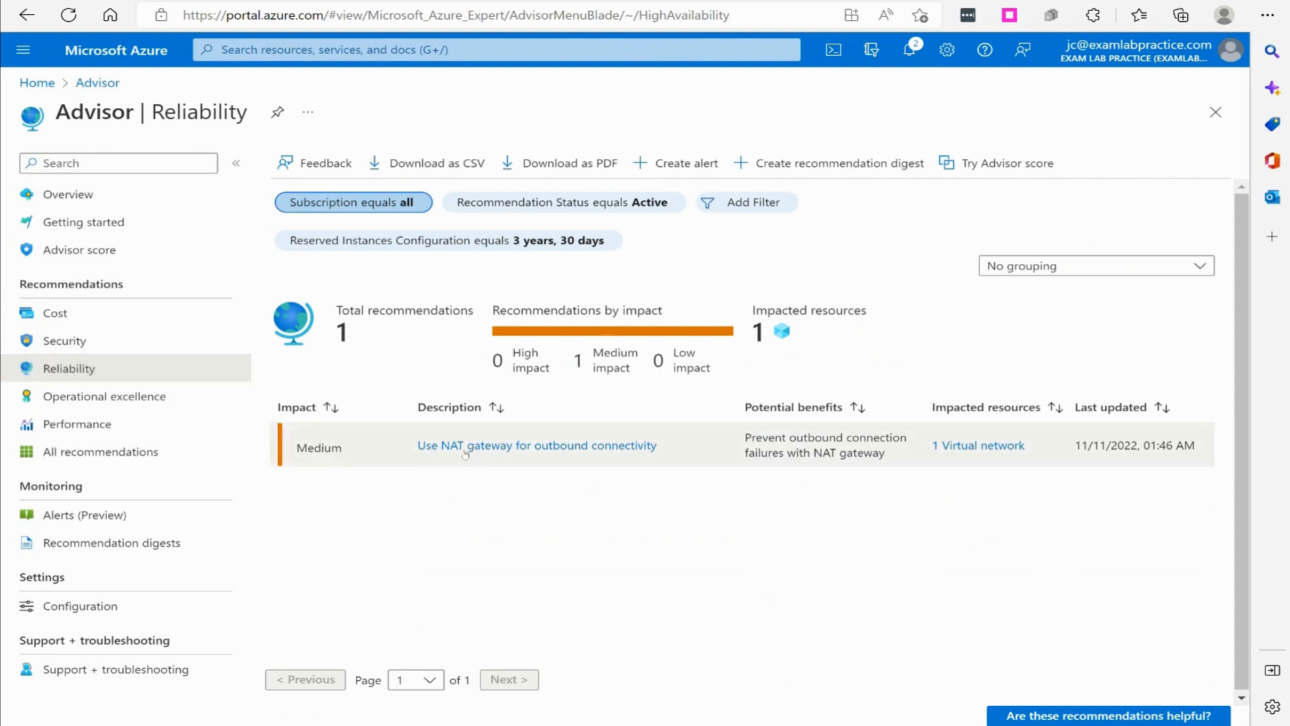
pyautogui.moveTo(601, 456)
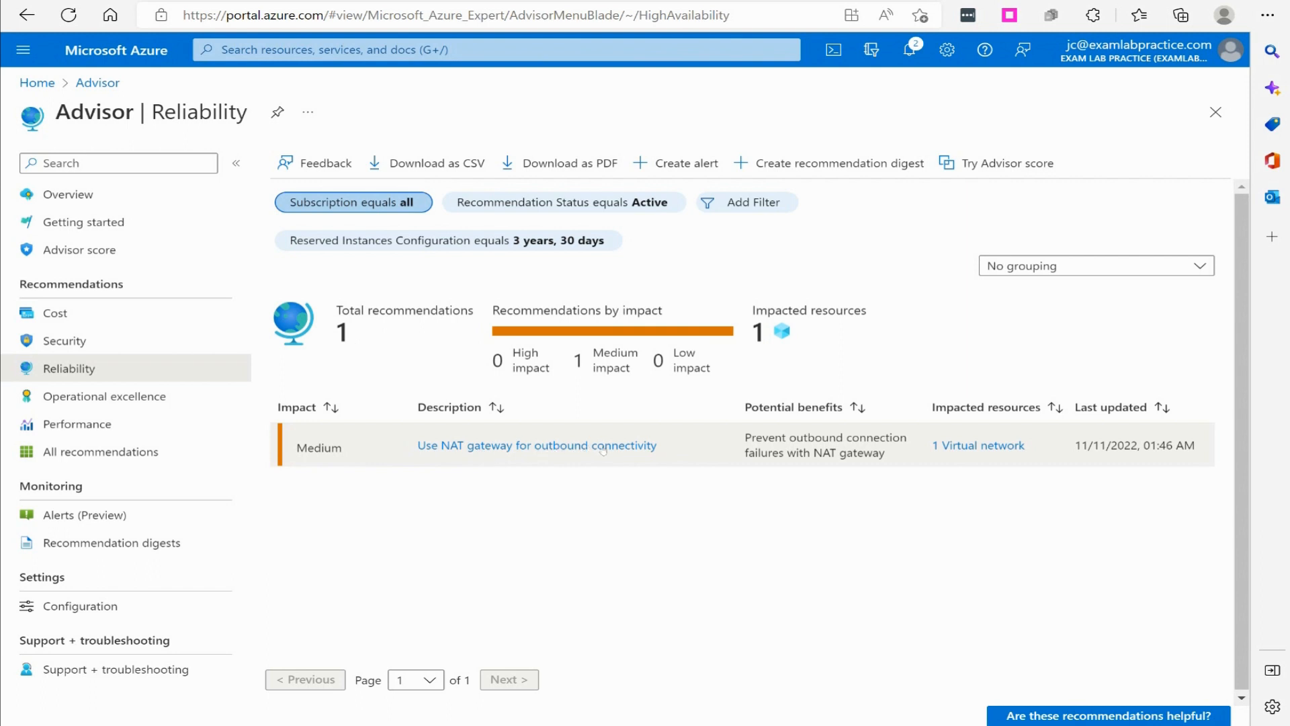
pyautogui.moveTo(768, 466)
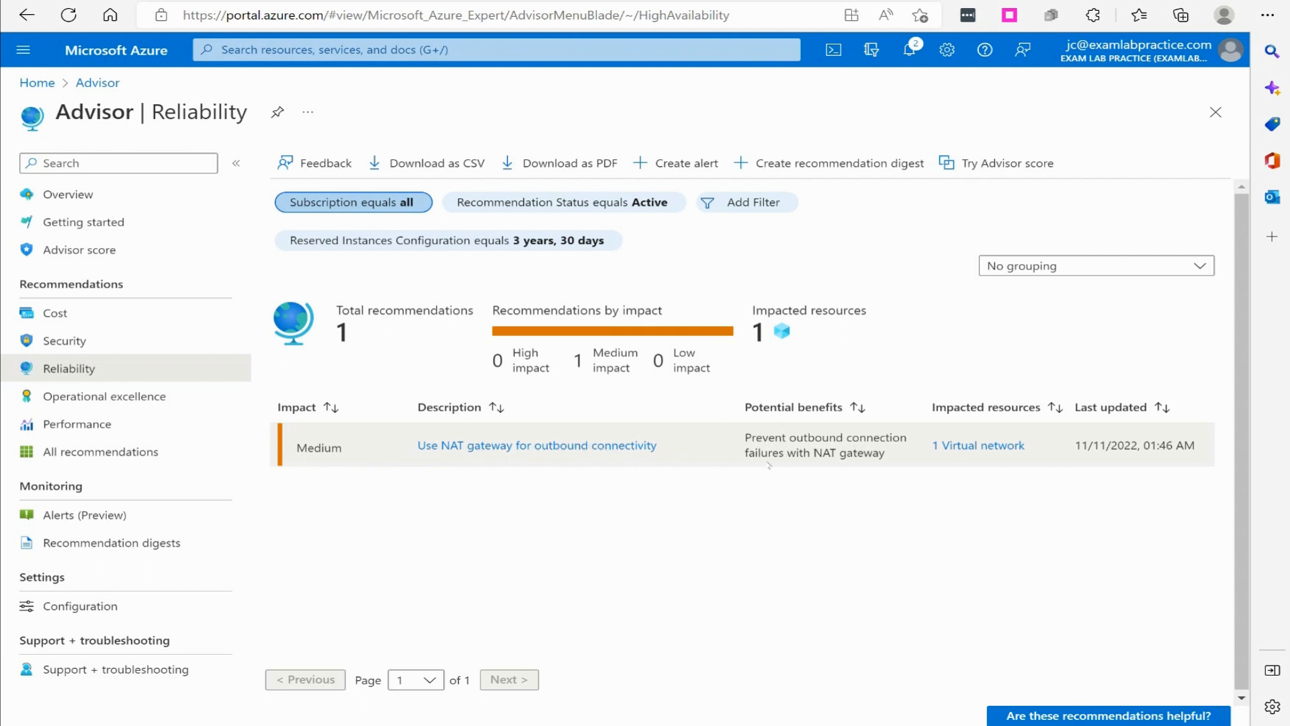
pyautogui.click(536, 445)
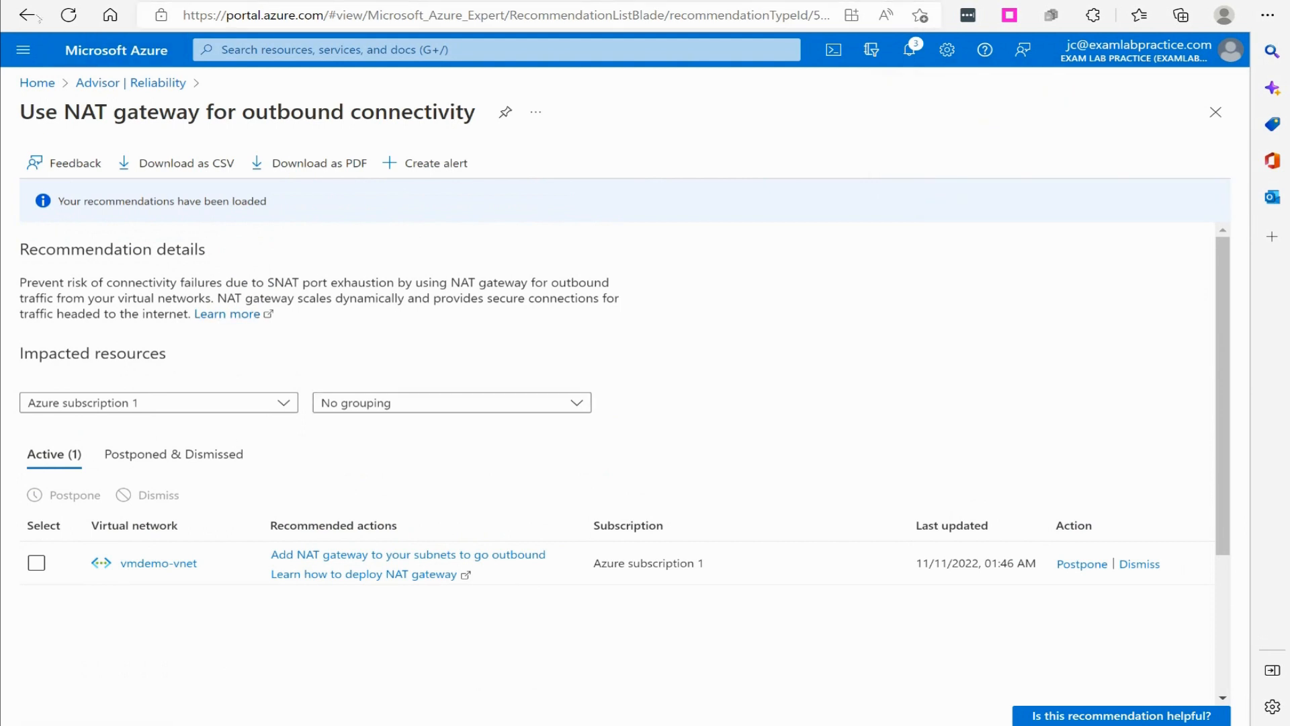
# Step: Return to Reliability, clear the refresh toast and show the Operational excellence recommendations
pyautogui.click(27, 15)
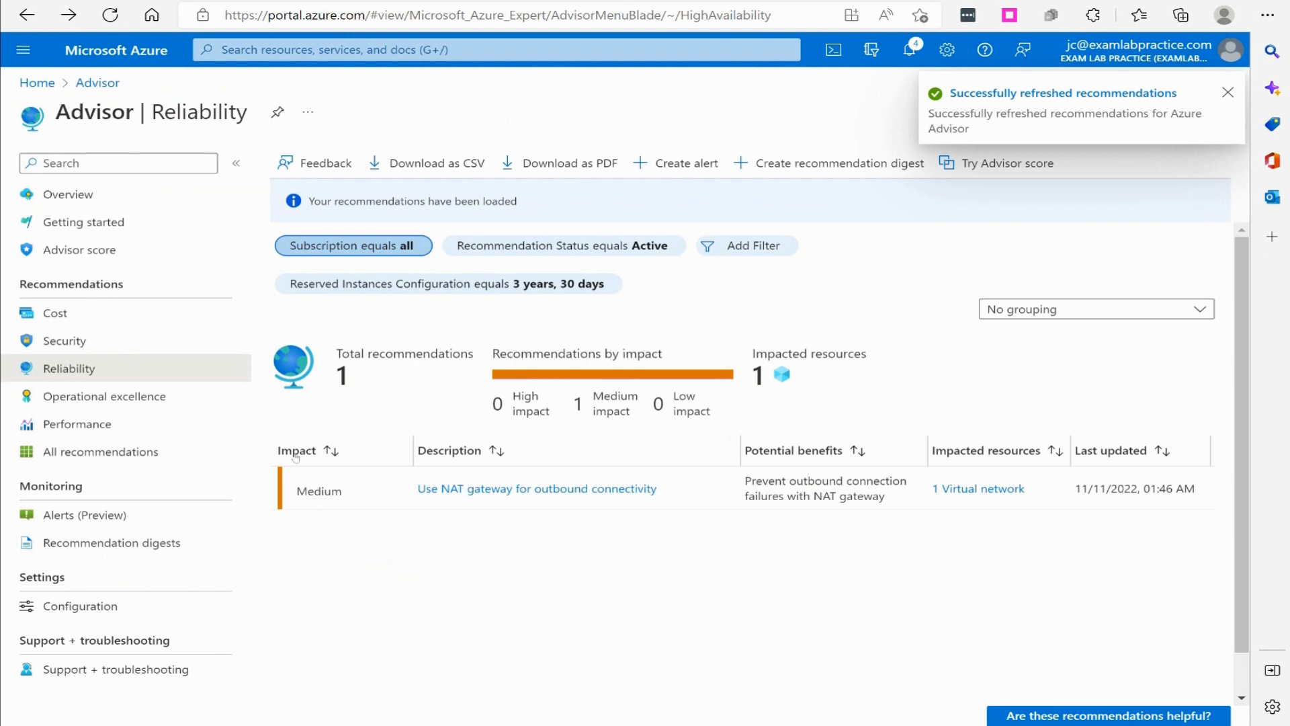
pyautogui.click(1227, 93)
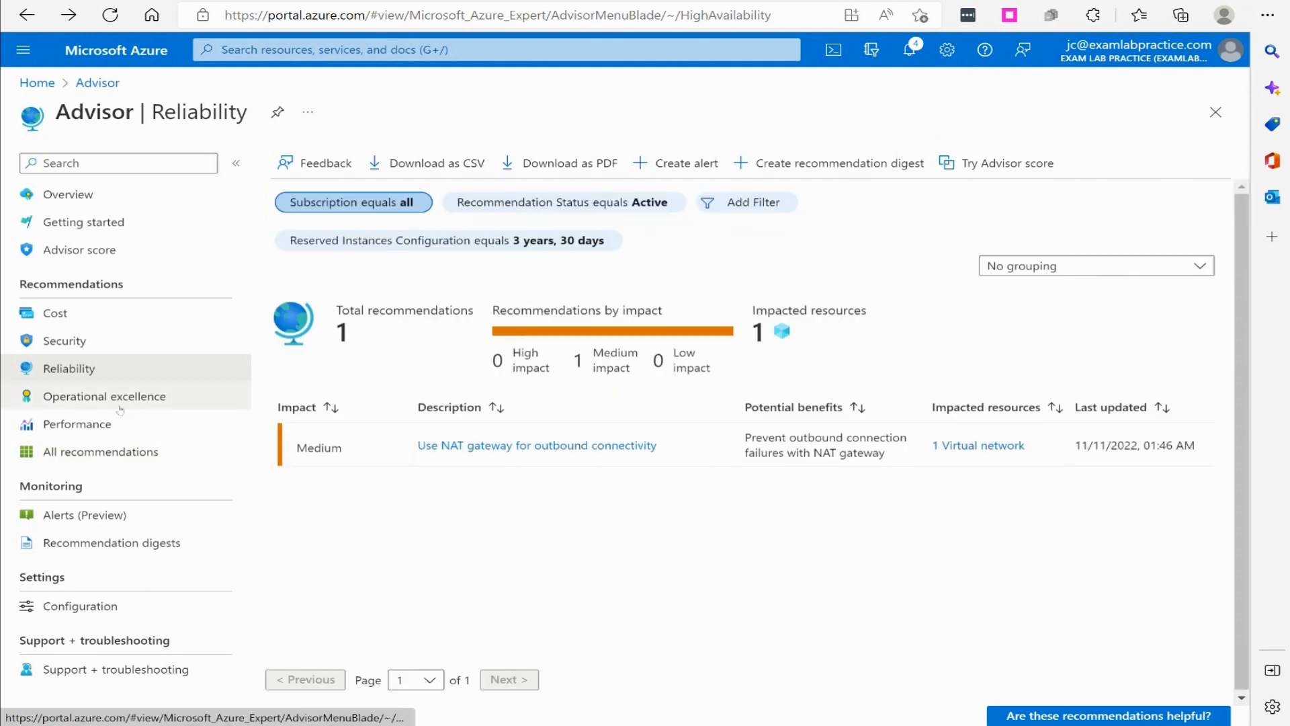
pyautogui.click(105, 395)
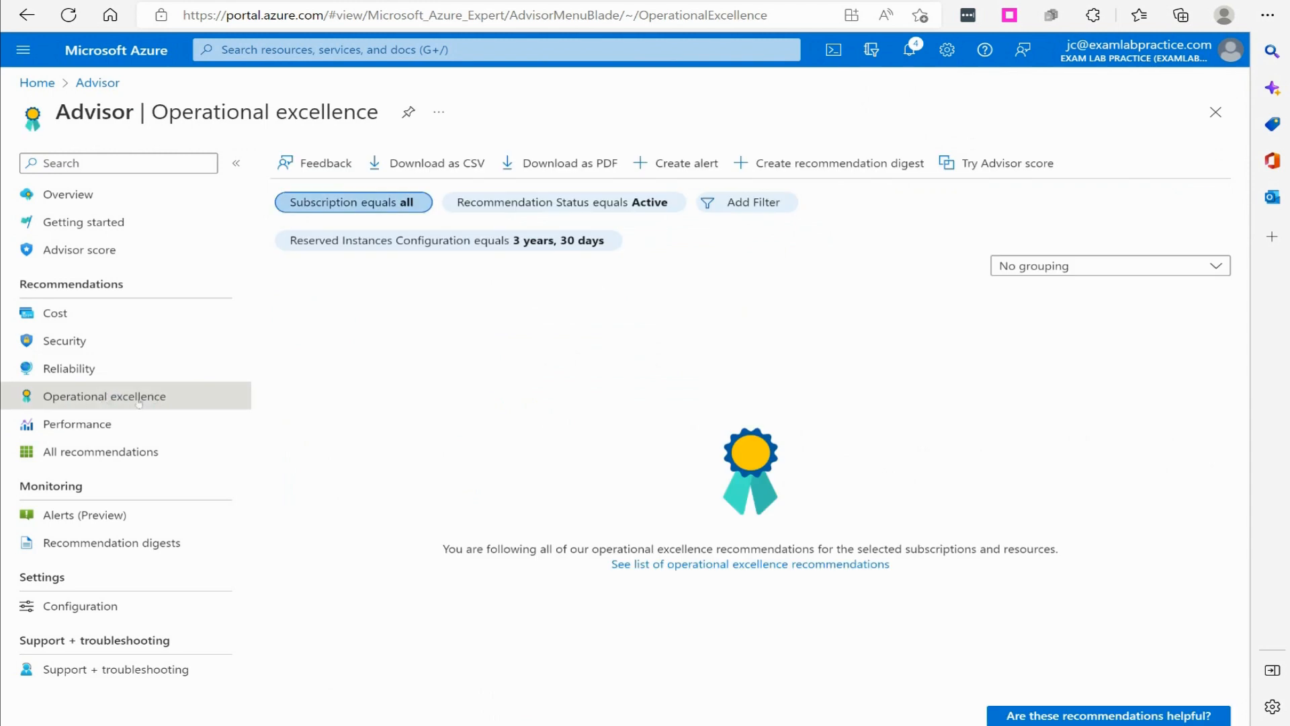
pyautogui.moveTo(499, 560)
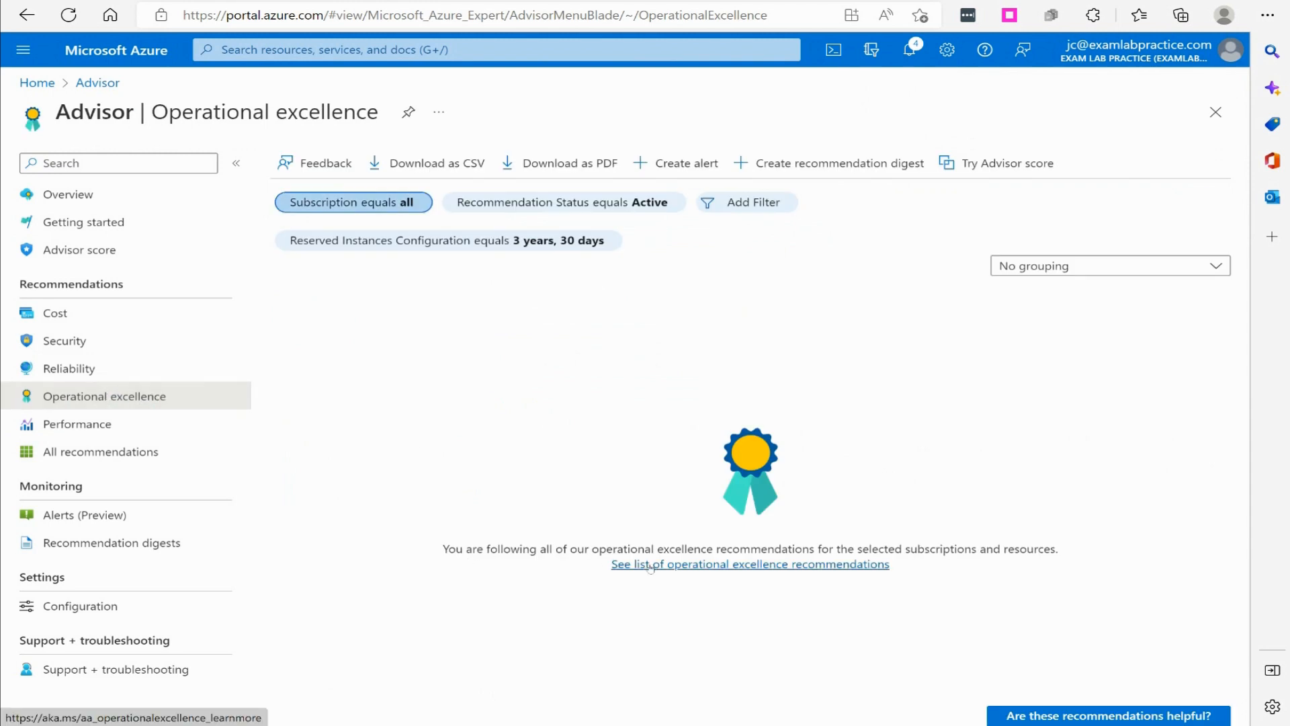
# Step: Browse the operational excellence recommendations reference documentation
pyautogui.click(750, 563)
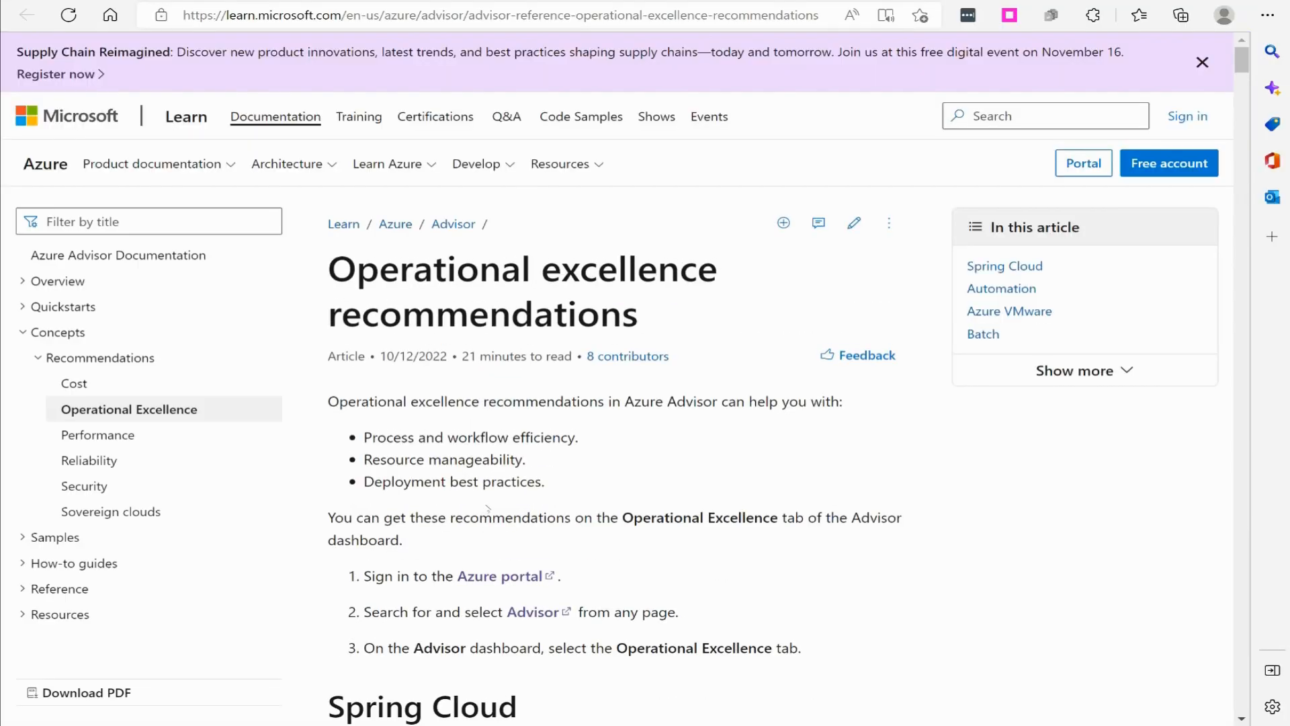
pyautogui.scroll(-3)
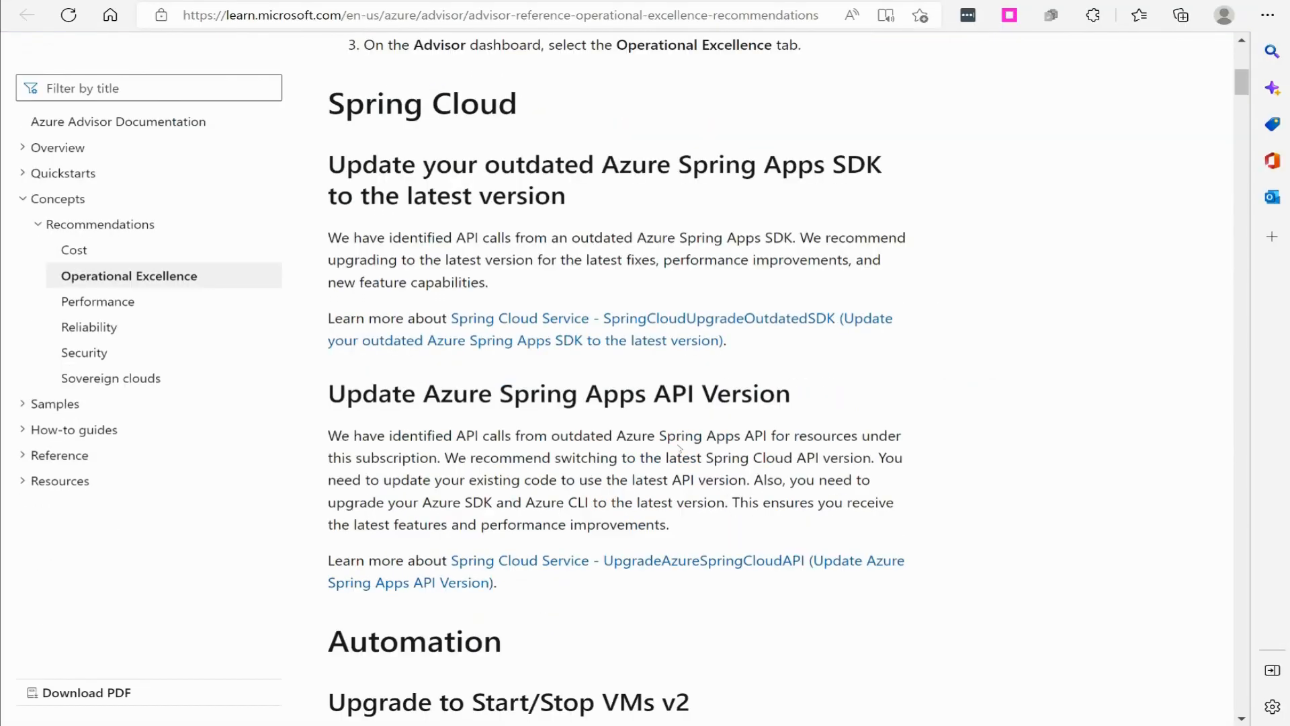
pyautogui.scroll(-3)
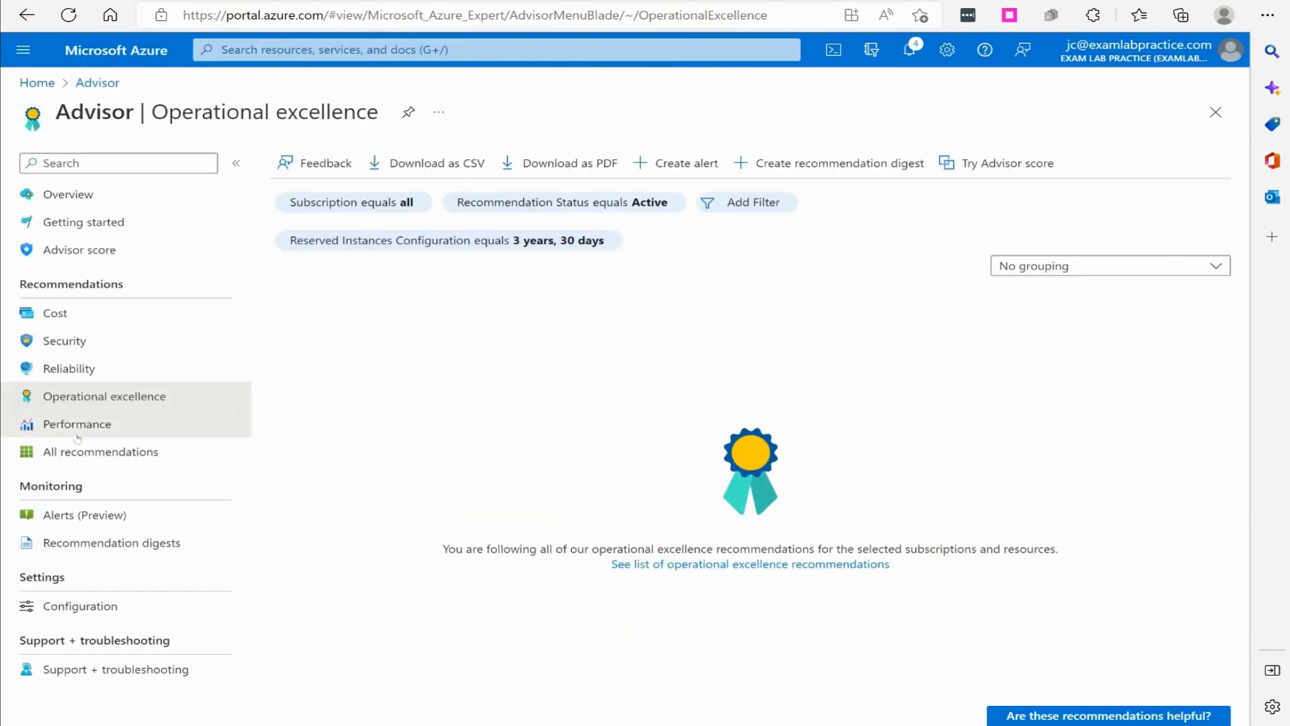
# Step: Show the Performance recommendations and browse their reference documentation list
pyautogui.click(77, 423)
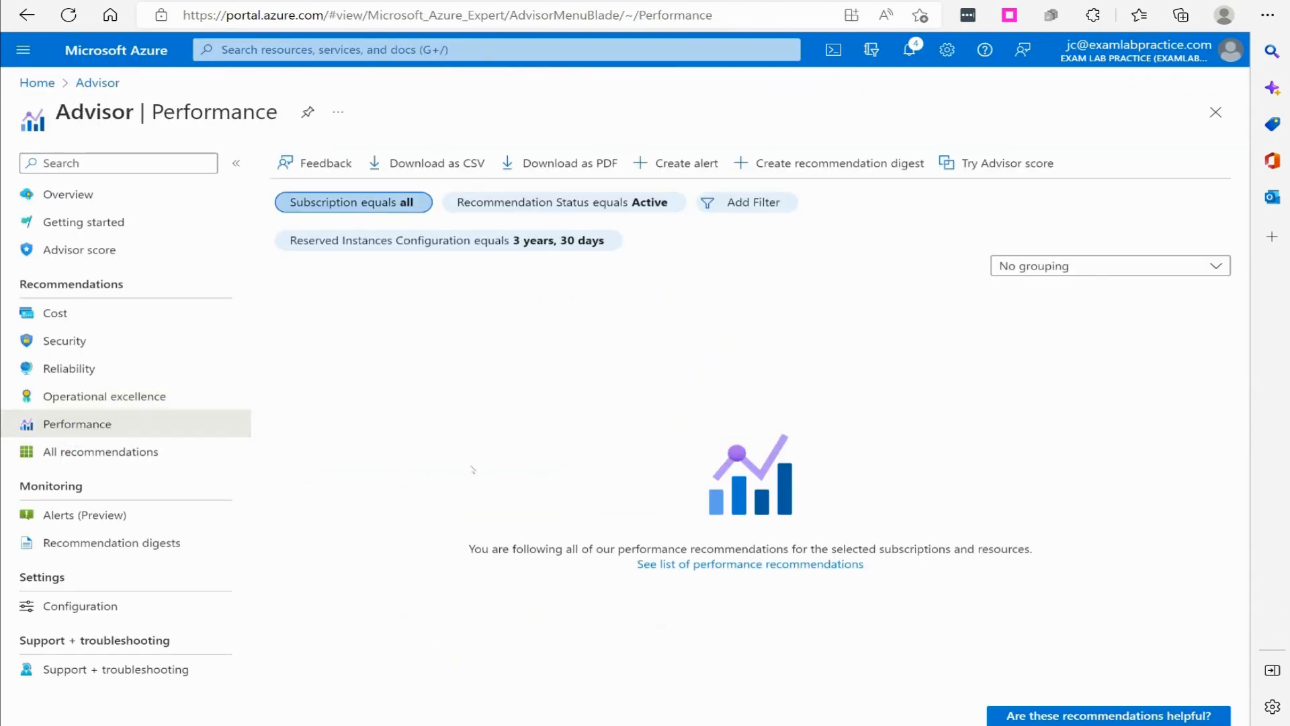
pyautogui.moveTo(750, 563)
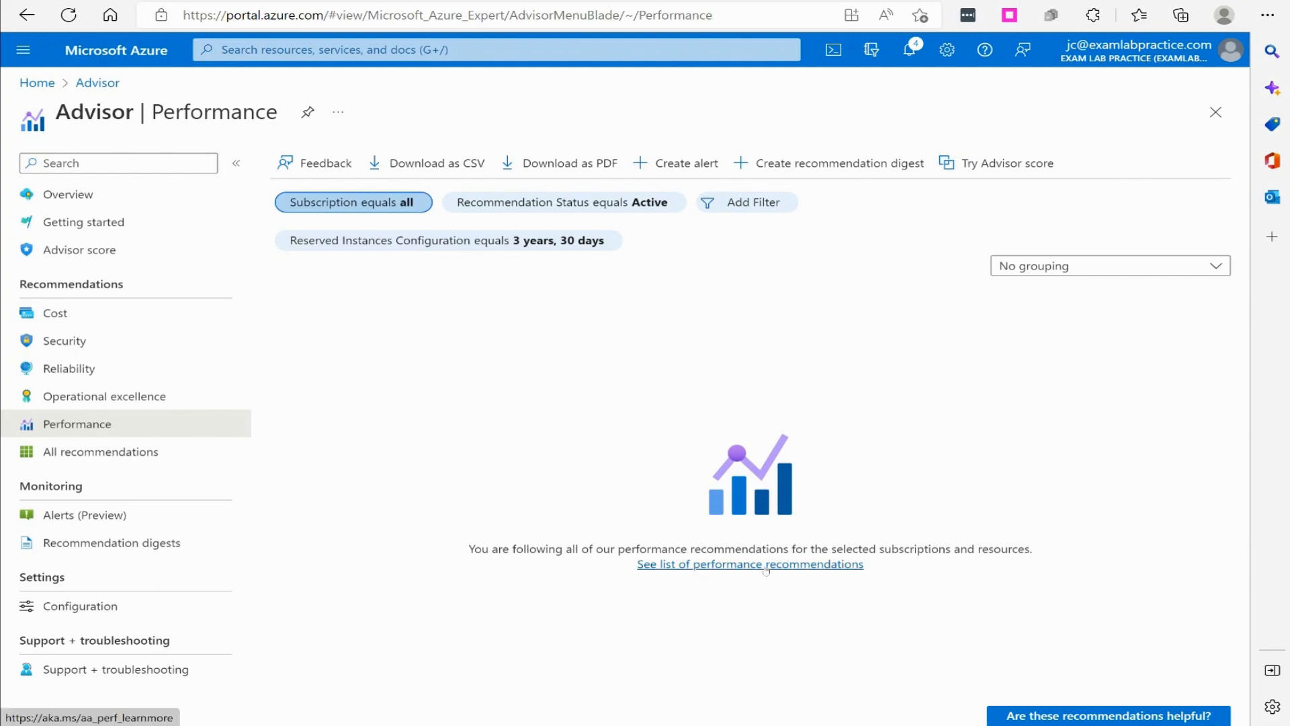
pyautogui.click(750, 563)
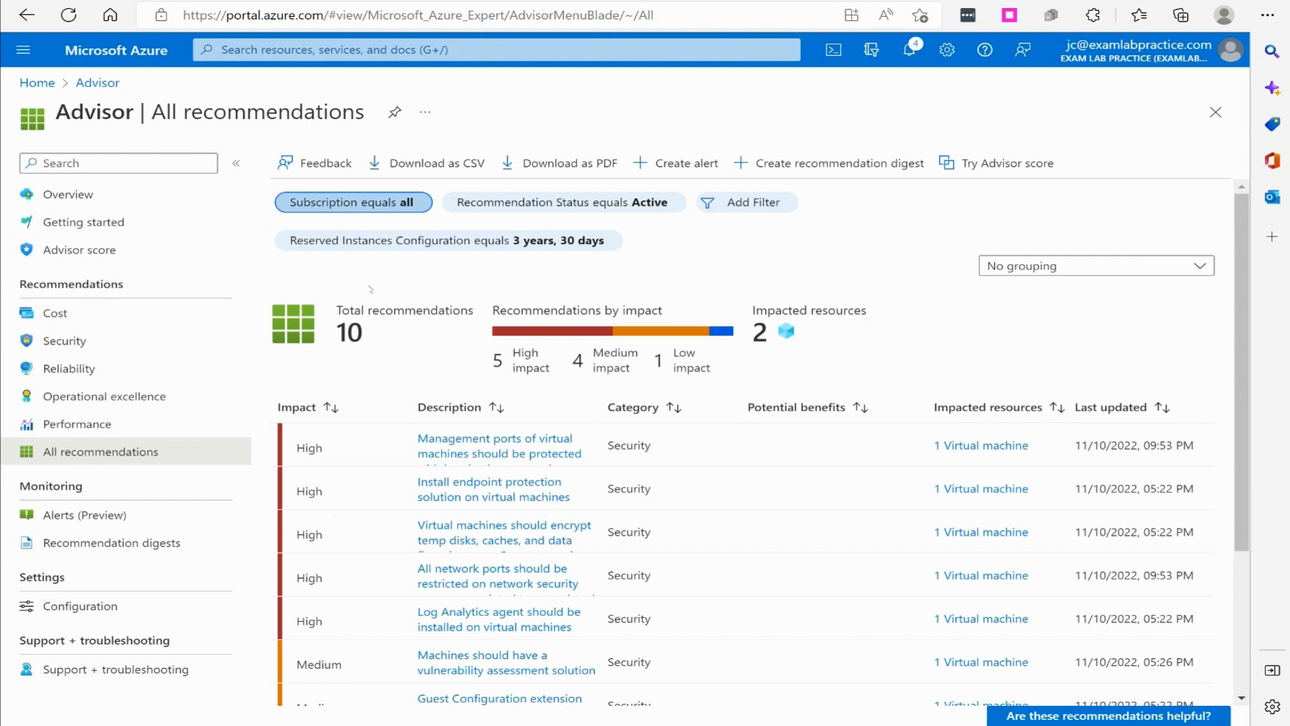
pyautogui.scroll(-3)
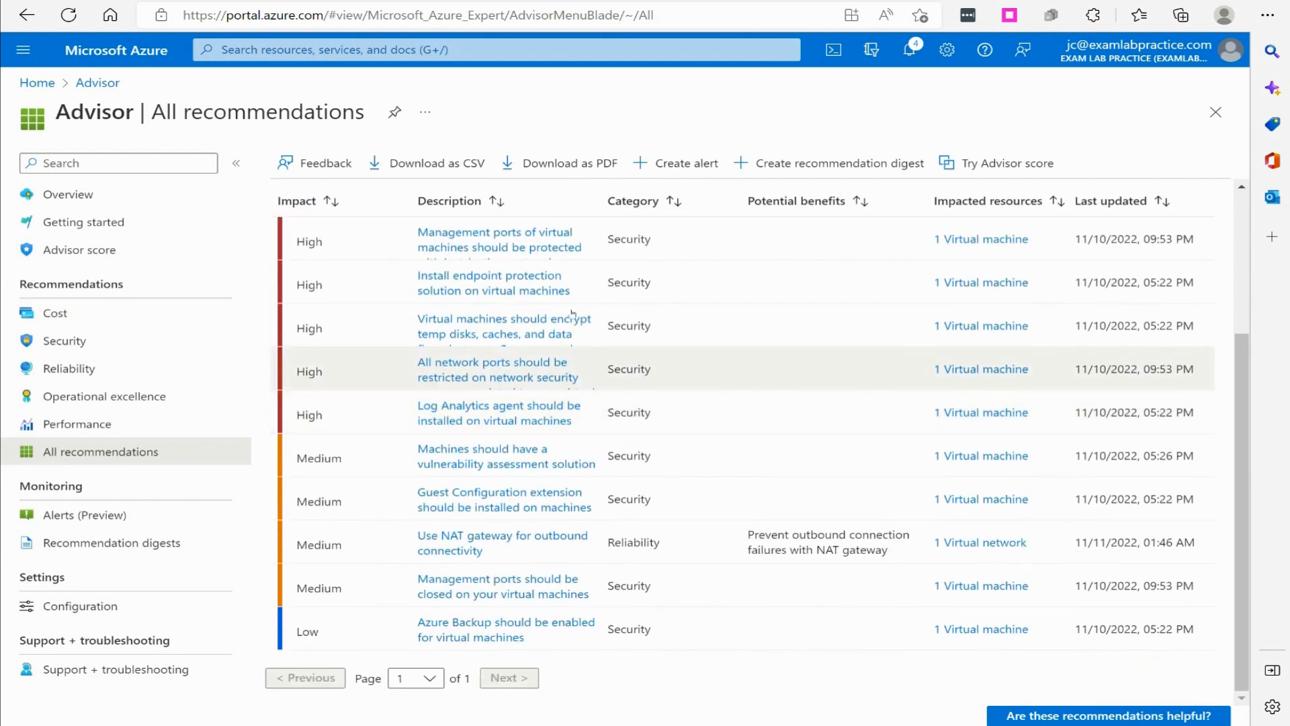